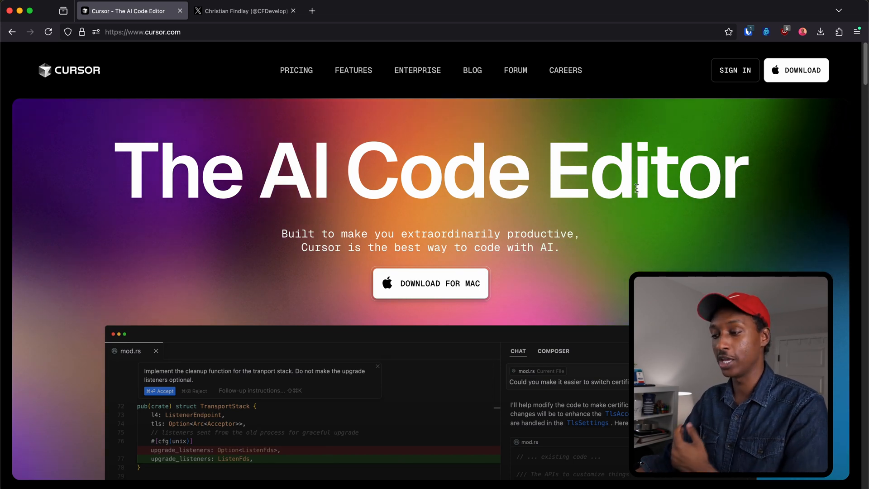
# Scroll the cursor.com homepage to the 'Tab, tab, tab' section, then switch to the editor.
pyautogui.scroll(-3)
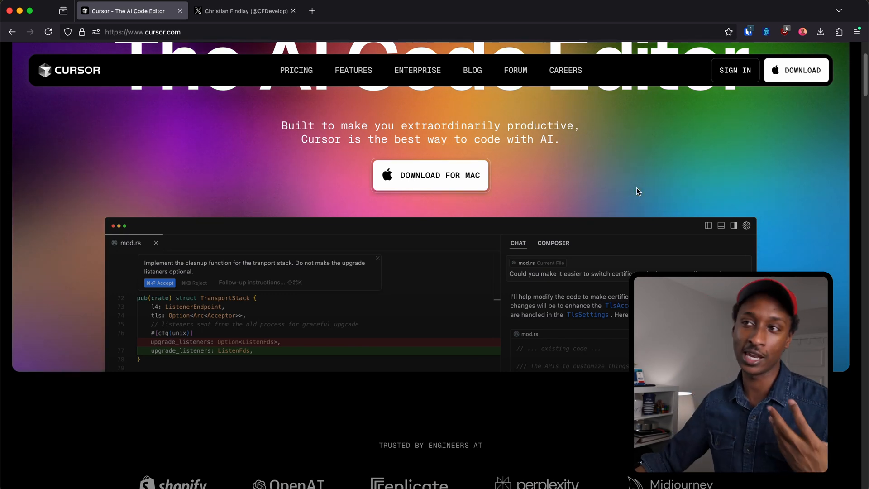
pyautogui.scroll(-3)
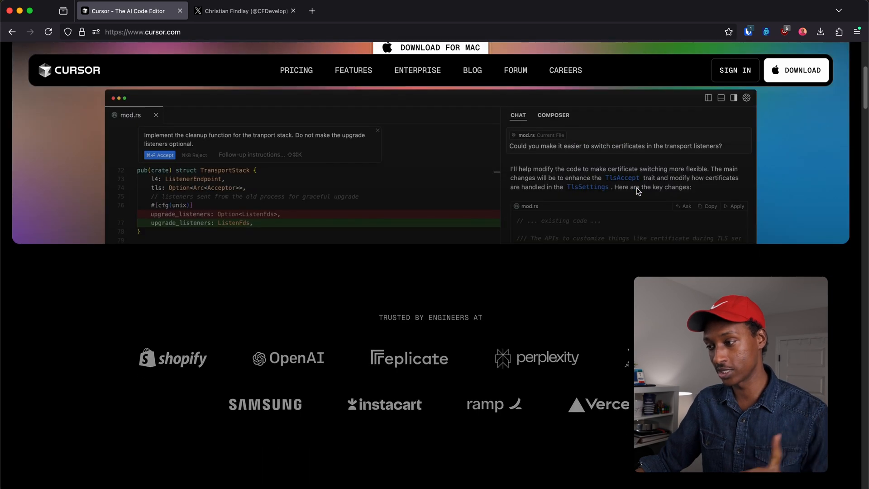
pyautogui.scroll(-3)
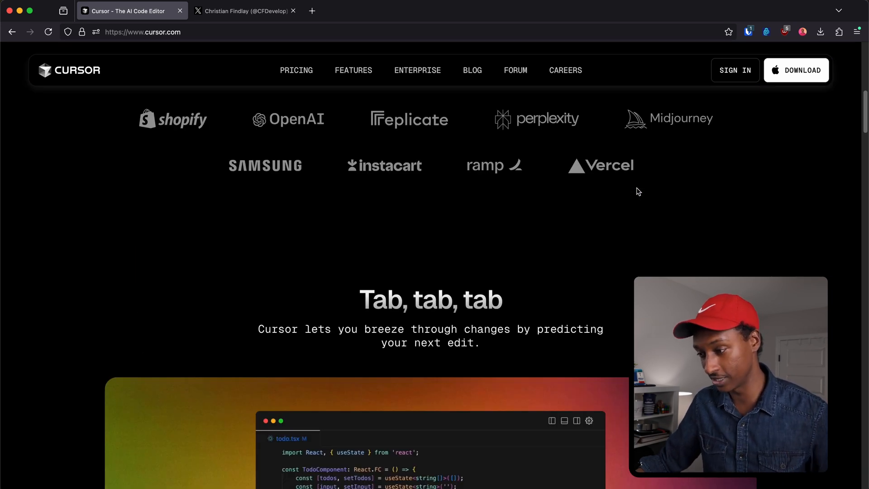
pyautogui.scroll(-3)
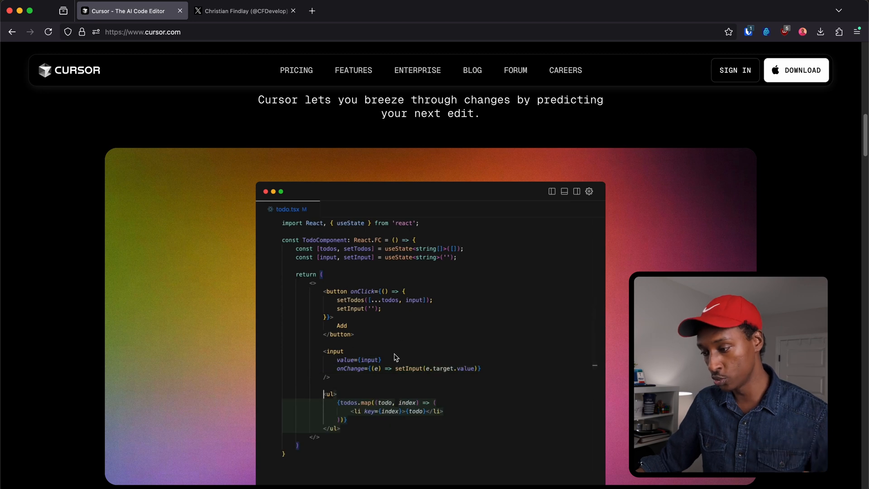
pyautogui.scroll(3)
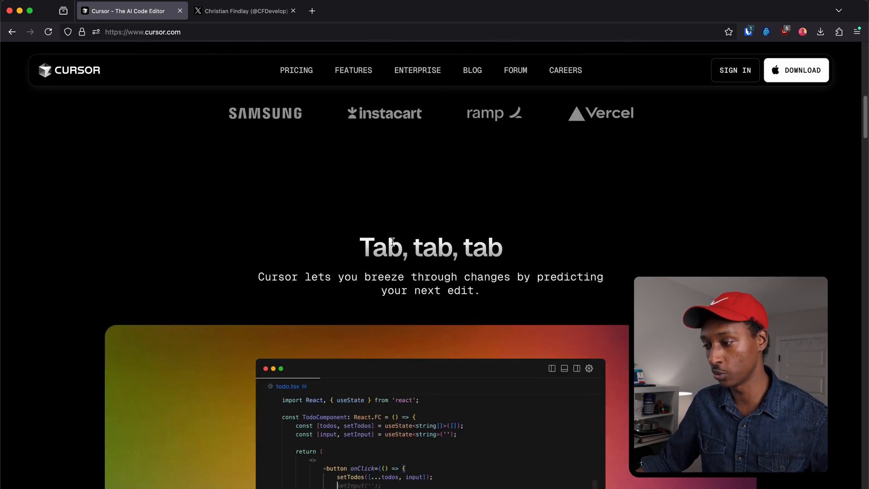
pyautogui.moveTo(513, 246)
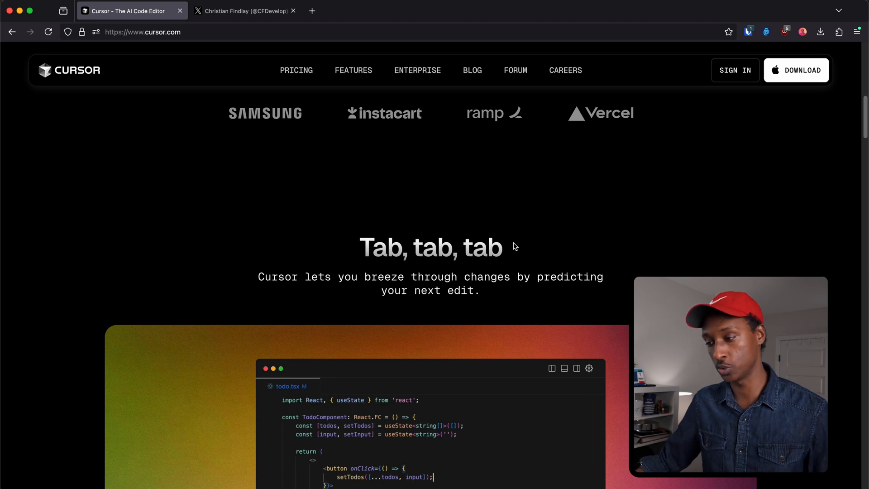
pyautogui.click(245, 10)
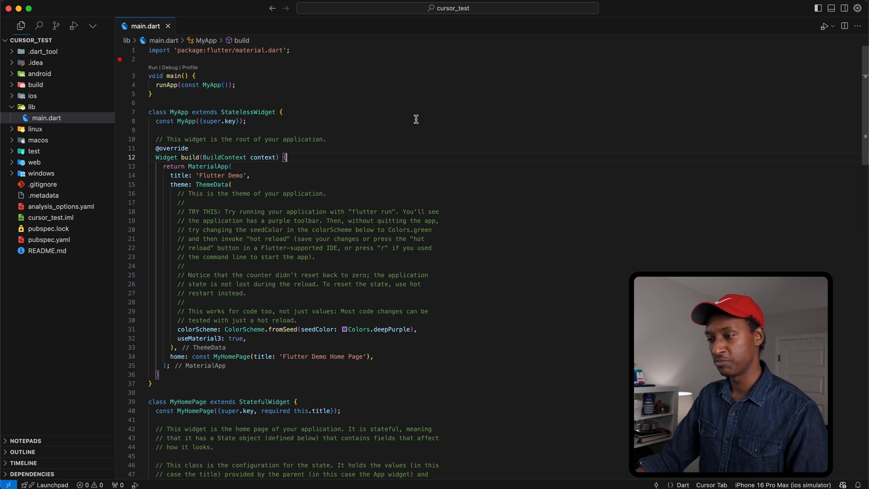
# Scroll through main.dart, view pubspec.yaml, and return to the main.dart tab.
pyautogui.scroll(-3)
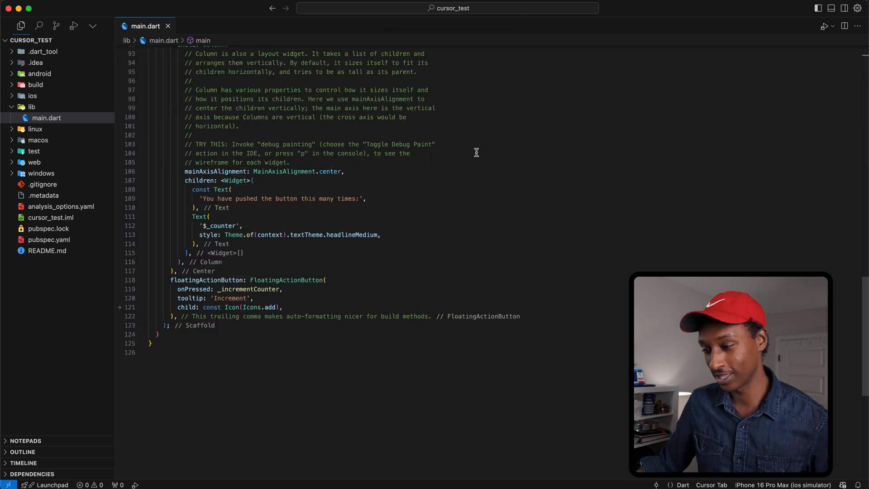
pyautogui.scroll(3)
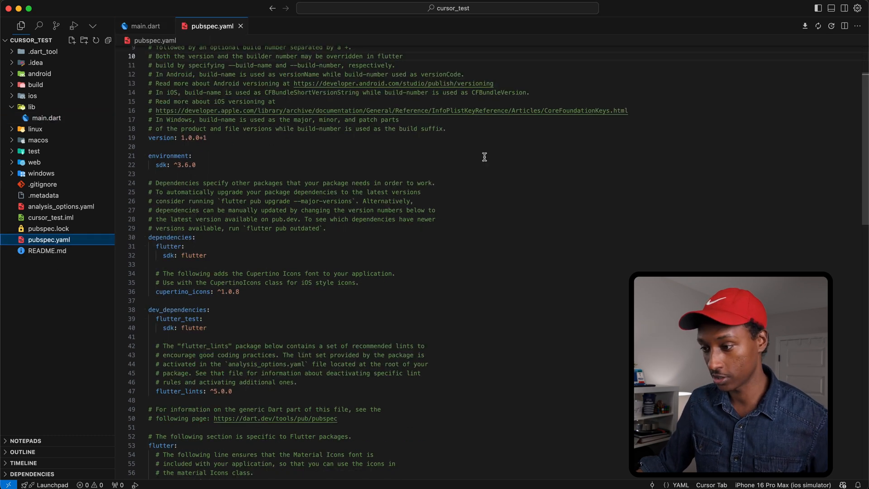
pyautogui.click(146, 26)
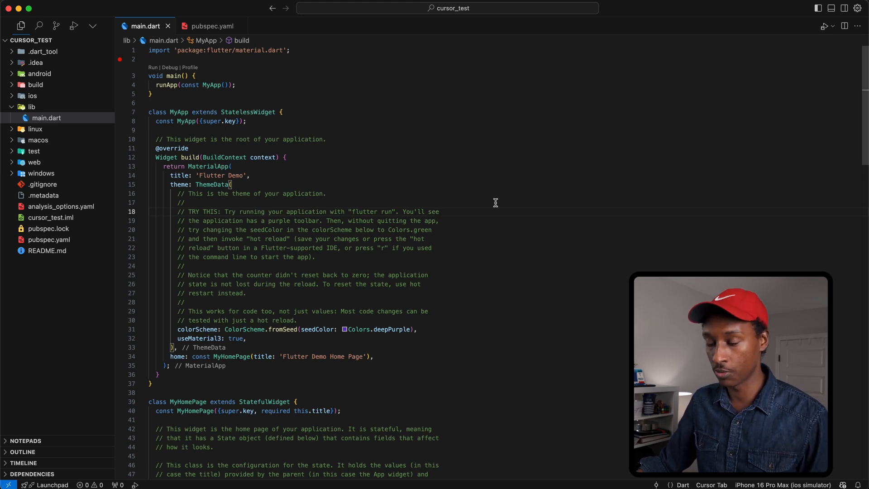
pyautogui.scroll(-3)
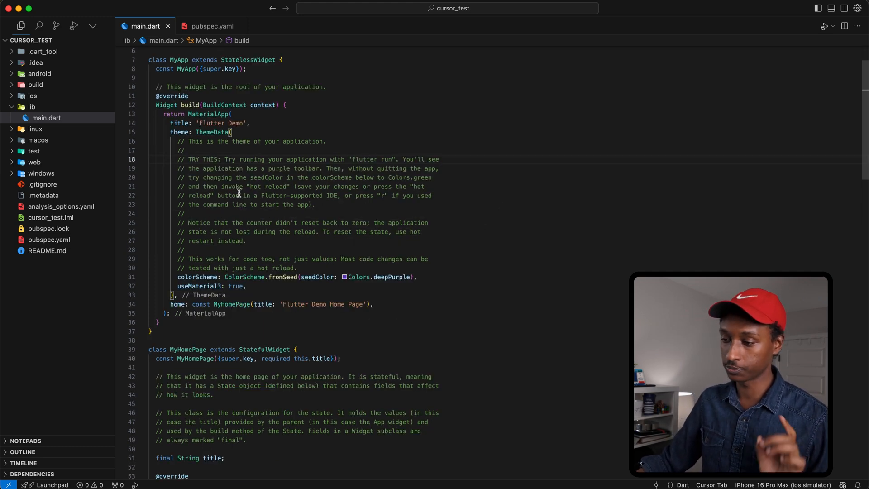
pyautogui.moveTo(476, 181)
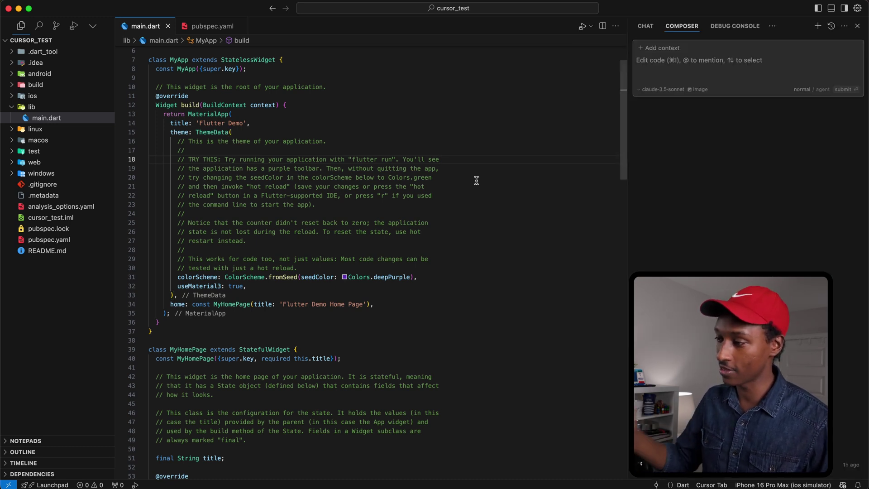
pyautogui.moveTo(682, 25)
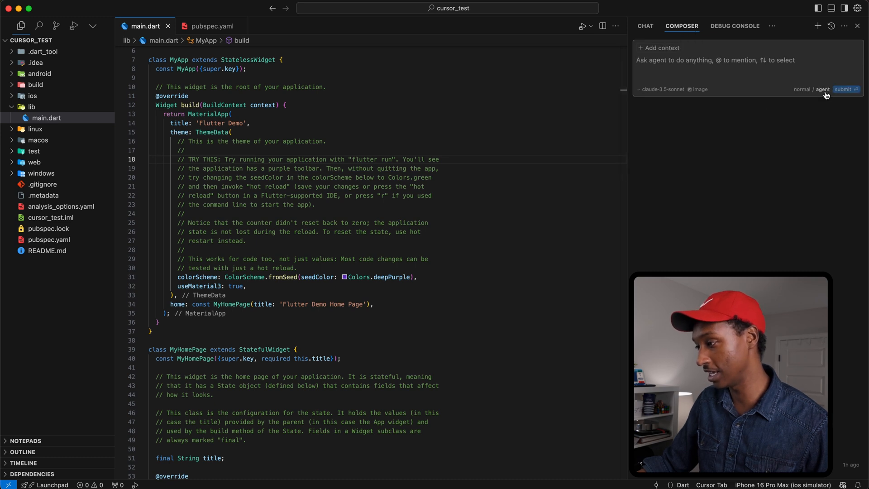
pyautogui.moveTo(824, 90)
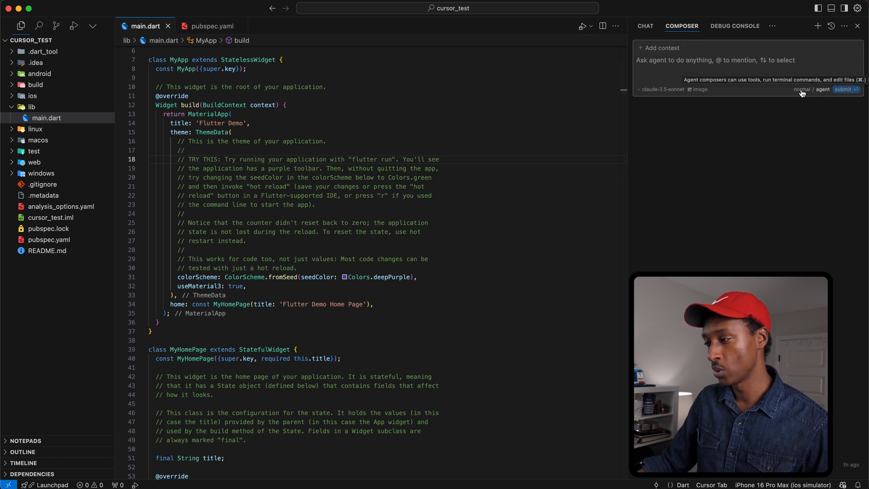
pyautogui.moveTo(794, 114)
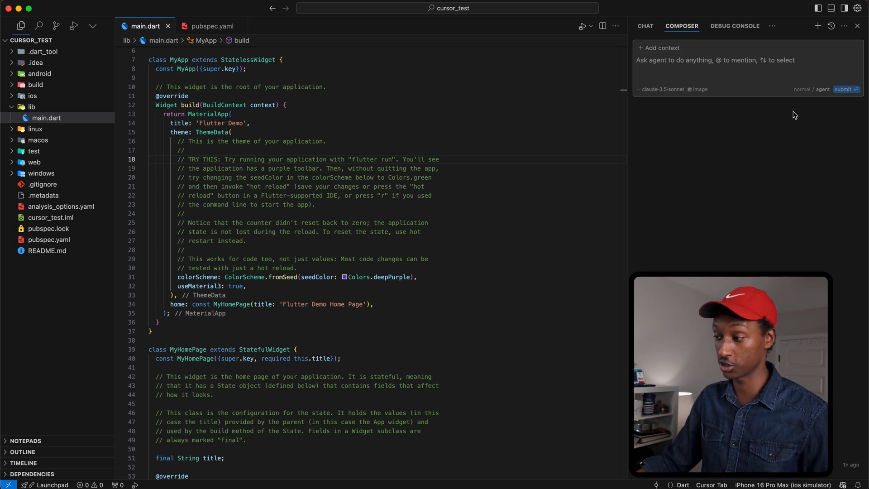
pyautogui.moveTo(733, 231)
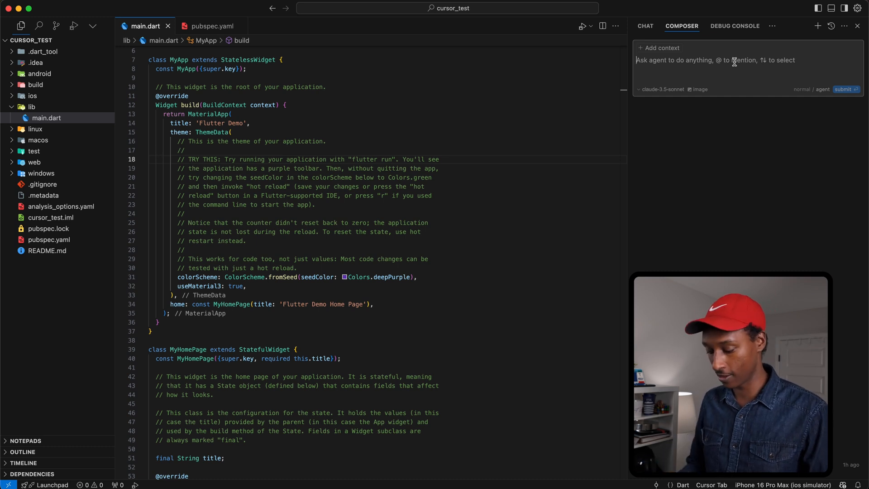
# Send Composer the request 'remove all the comments' with main.dart attached as context.
pyautogui.write('remove all')
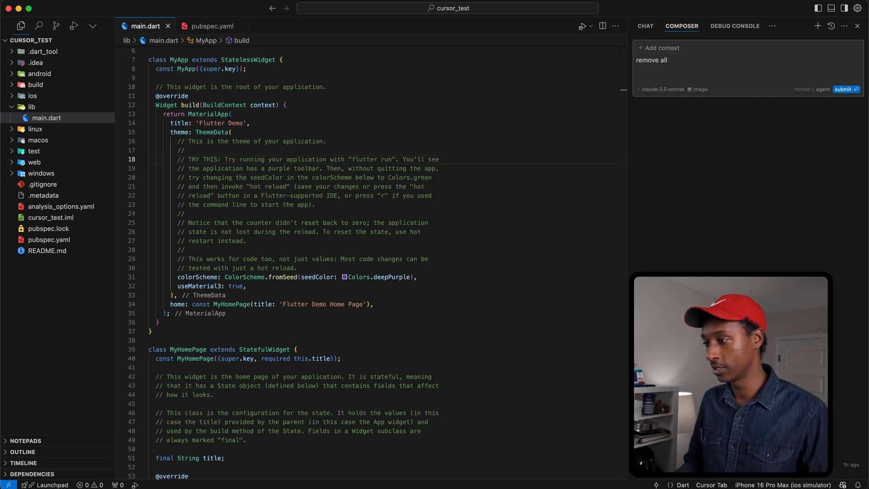
pyautogui.write('the comments')
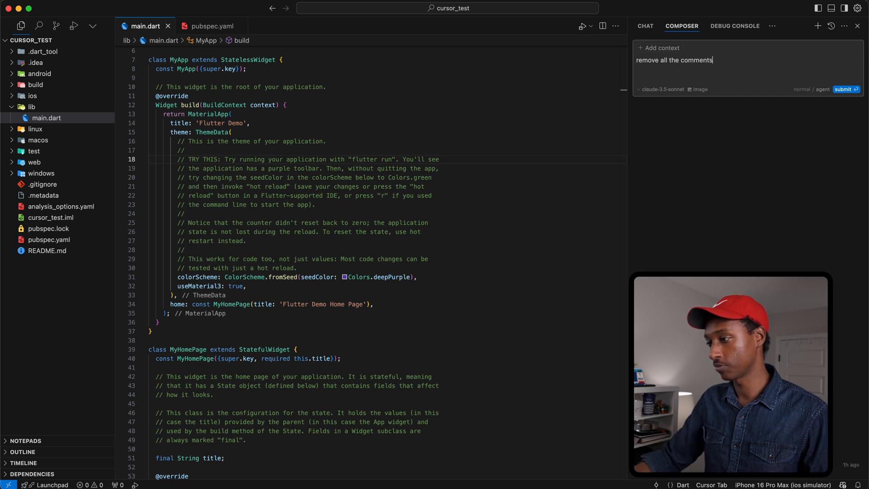
pyautogui.click(658, 48)
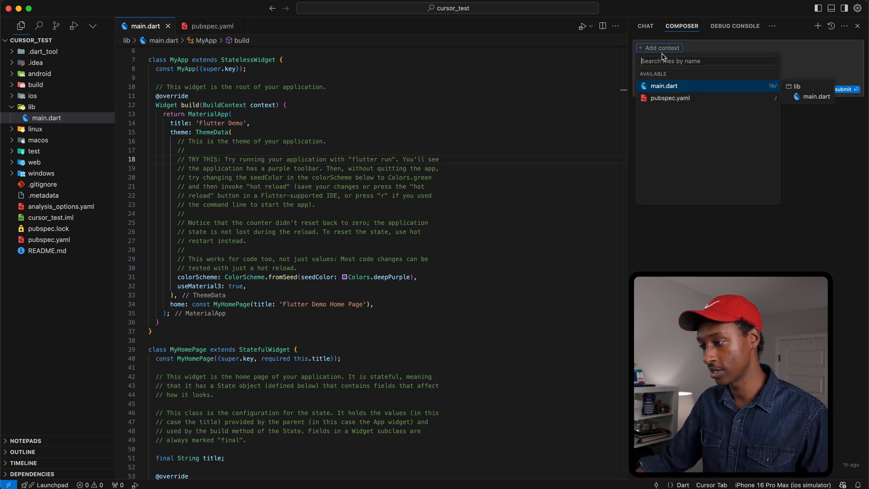
pyautogui.moveTo(708, 97)
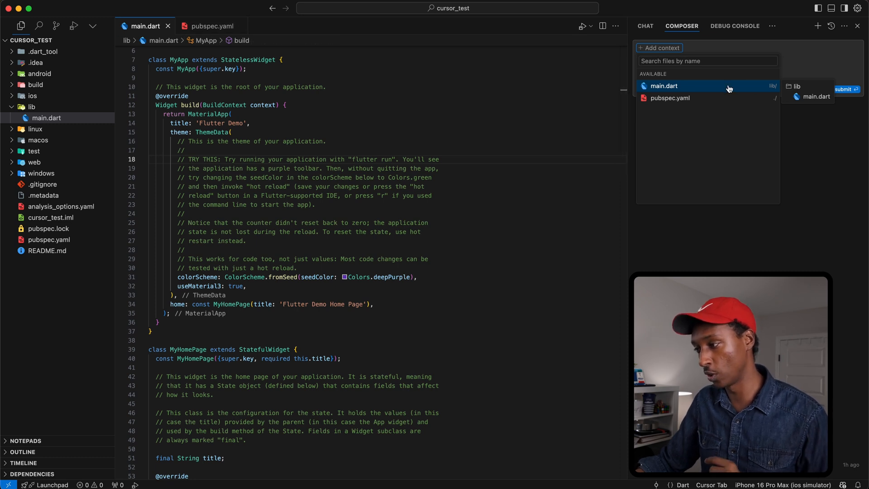
pyautogui.click(663, 86)
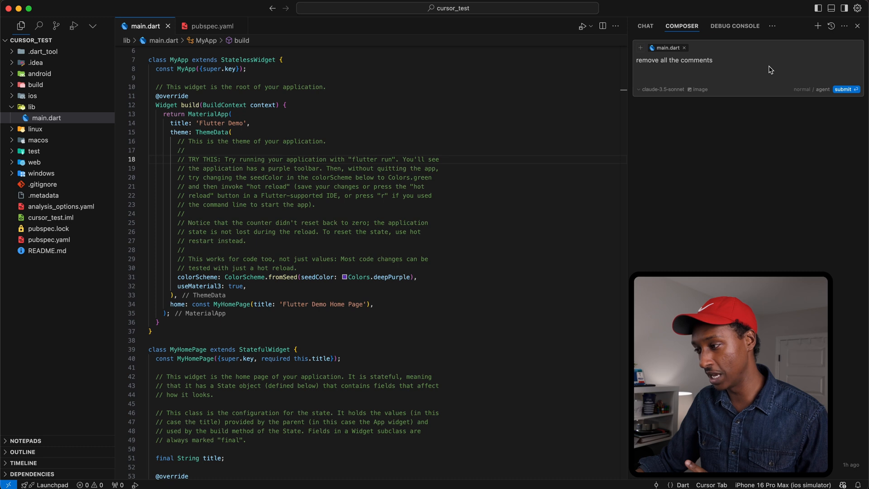
pyautogui.click(844, 89)
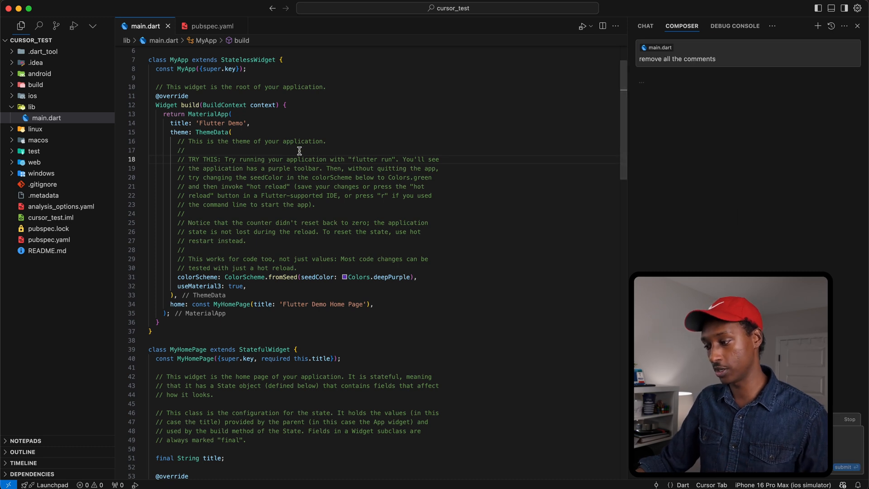
pyautogui.click(844, 466)
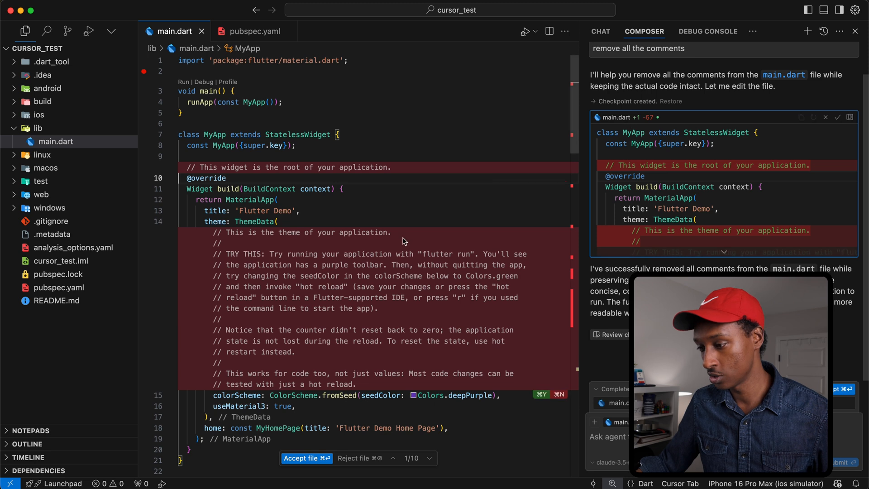
pyautogui.moveTo(366, 178)
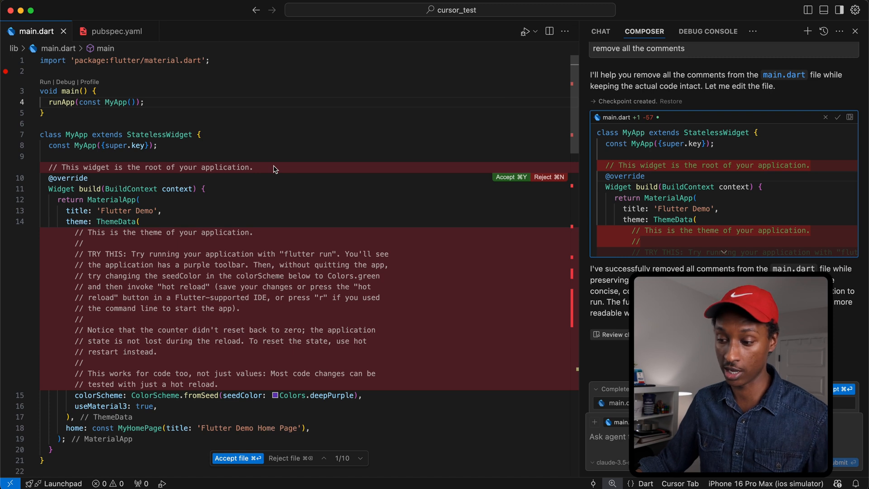
pyautogui.moveTo(58, 166)
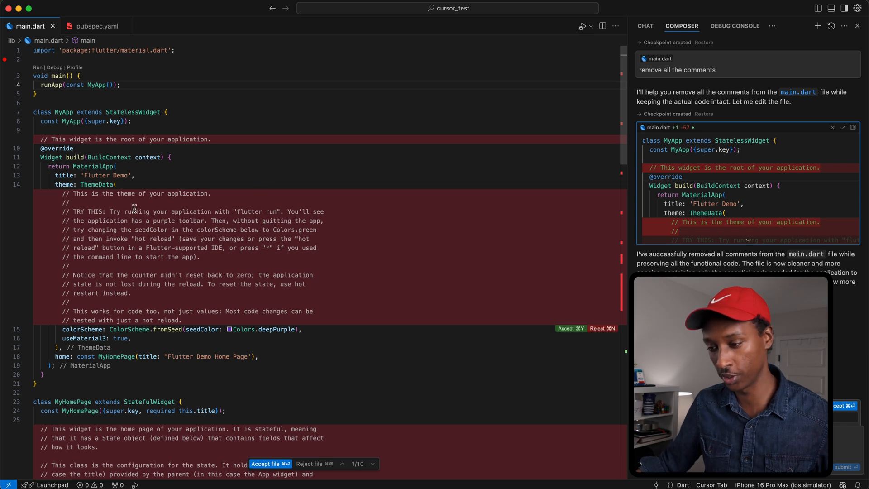
# Accept the hunk deleting the Center comment lines in main.dart's diff.
pyautogui.scroll(-3)
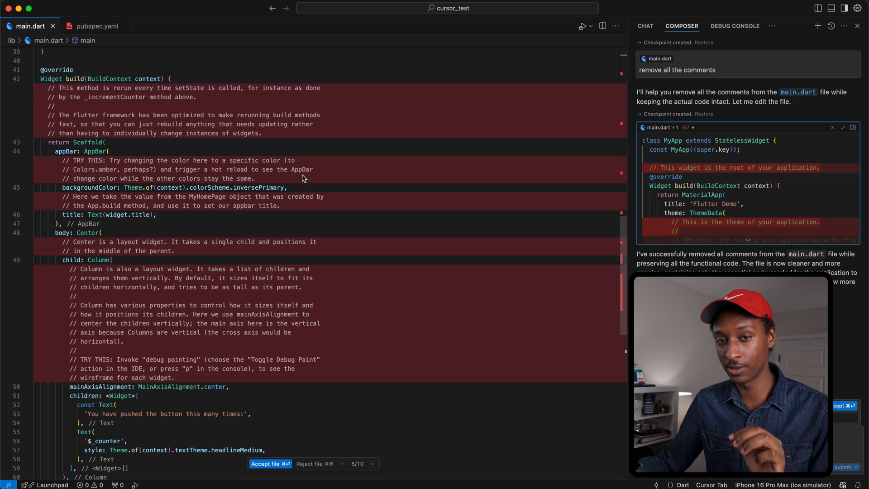
pyautogui.moveTo(319, 260)
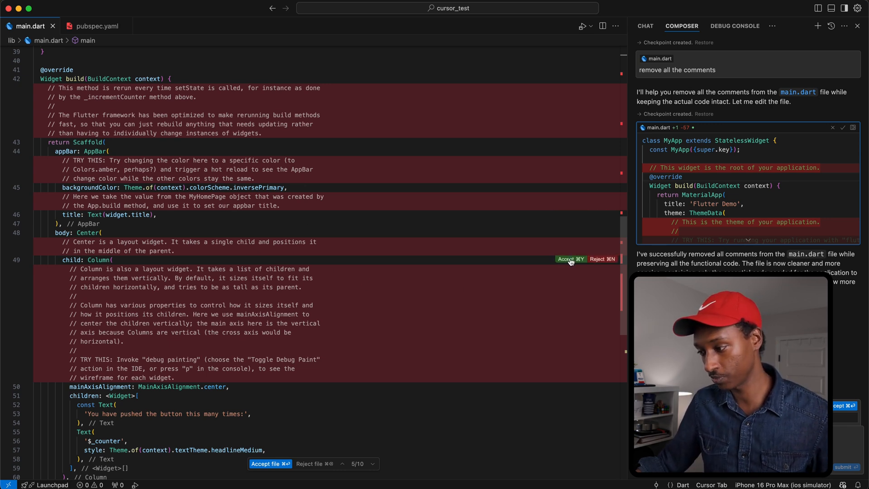
pyautogui.moveTo(601, 261)
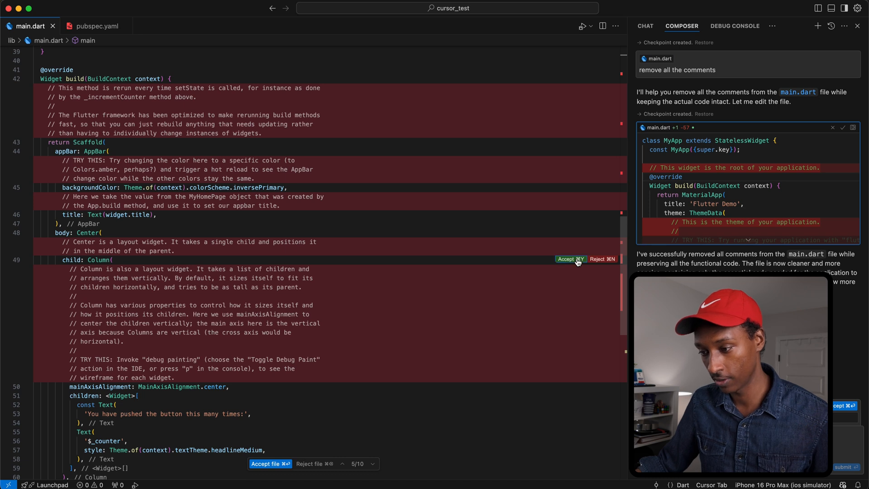
pyautogui.click(570, 259)
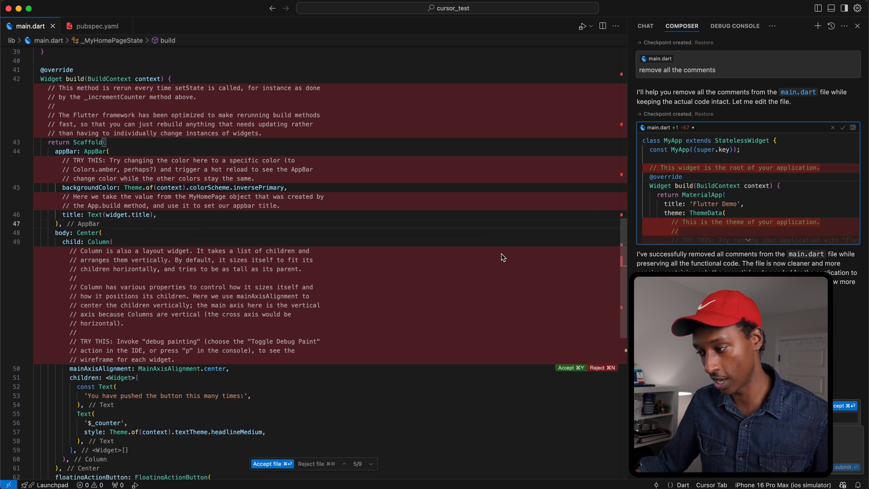
pyautogui.moveTo(570, 370)
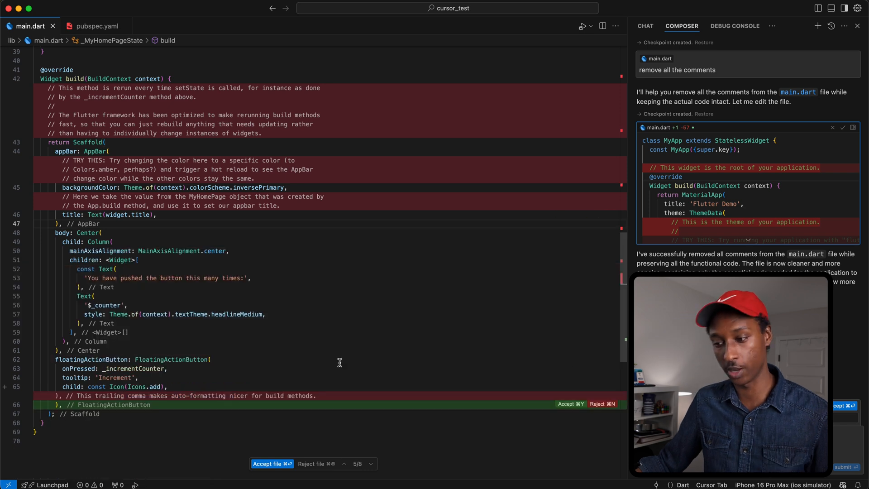
# Accept all remaining comment-removal diffs and scroll through the comment-free main.dart.
pyautogui.scroll(3)
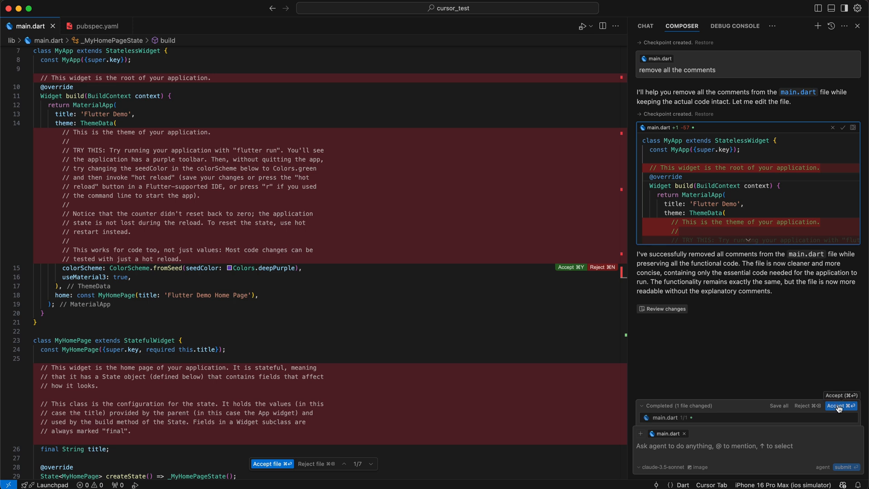
pyautogui.moveTo(757, 104)
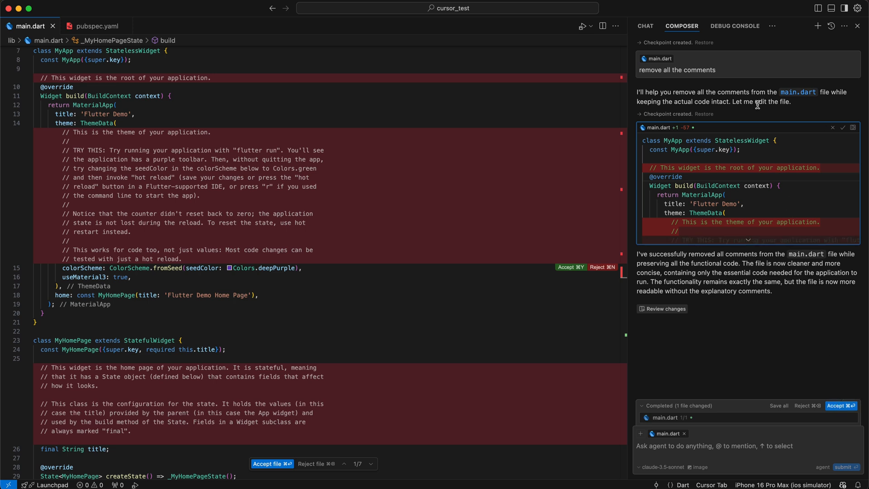
pyautogui.moveTo(806, 386)
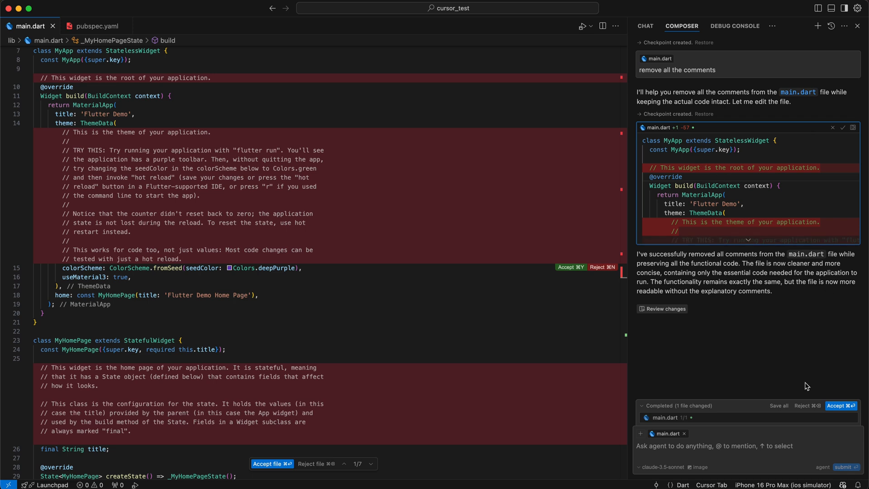
pyautogui.moveTo(706, 130)
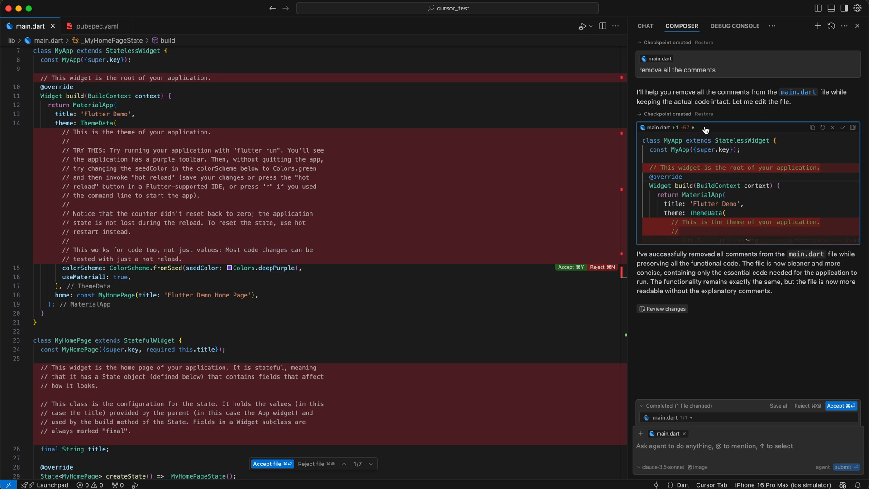
pyautogui.moveTo(707, 164)
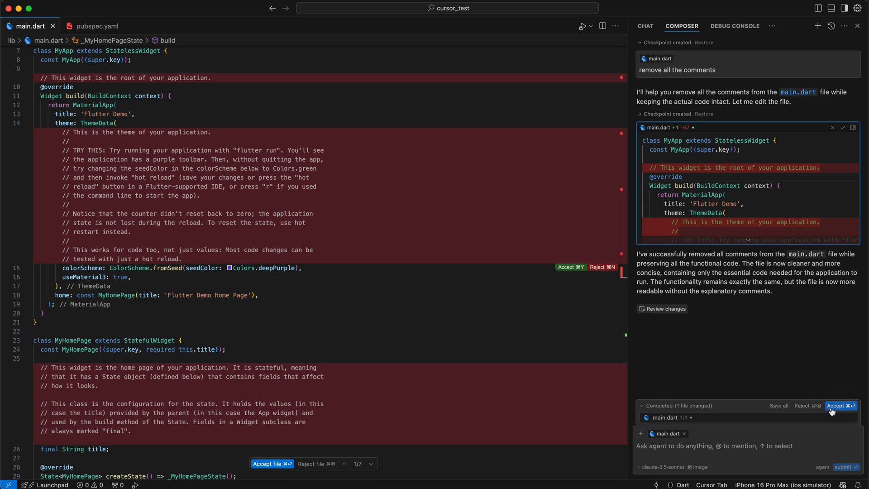
pyautogui.moveTo(659, 128)
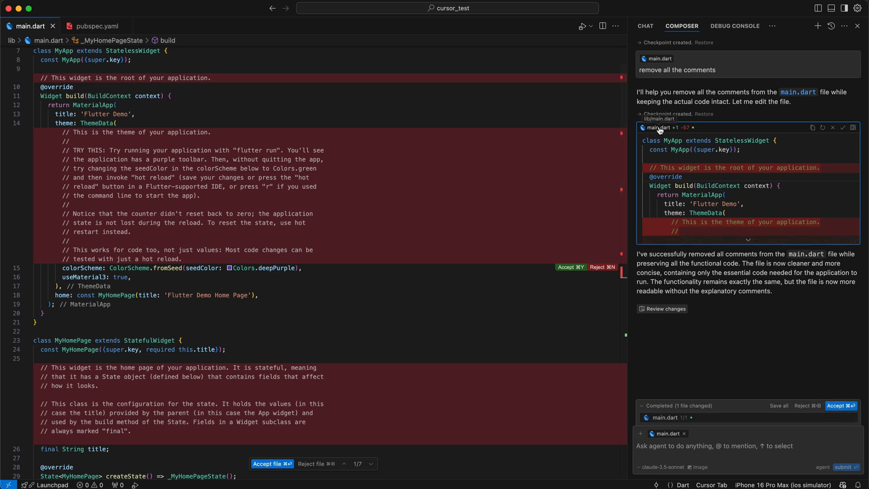
pyautogui.scroll(3)
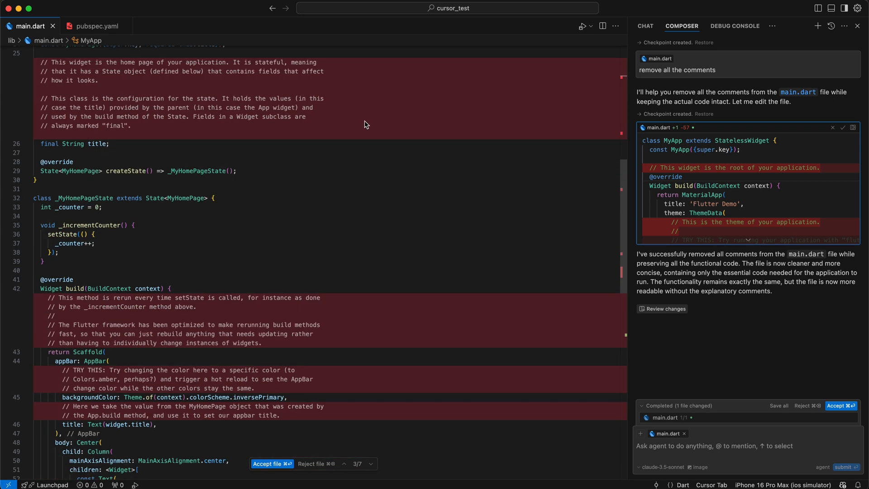
pyautogui.scroll(-3)
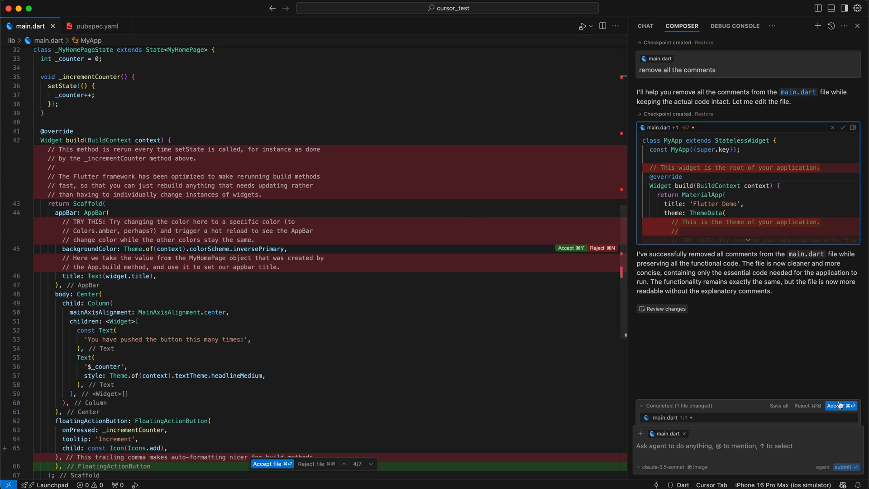
pyautogui.moveTo(840, 405)
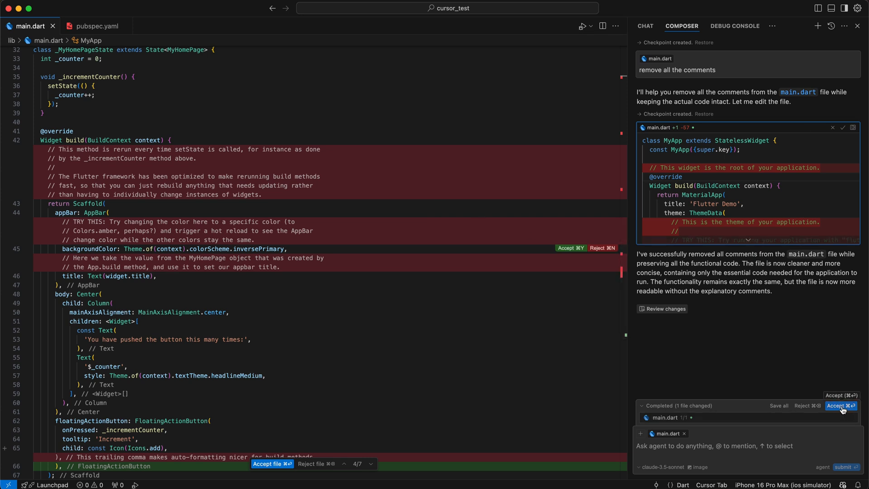
pyautogui.click(839, 405)
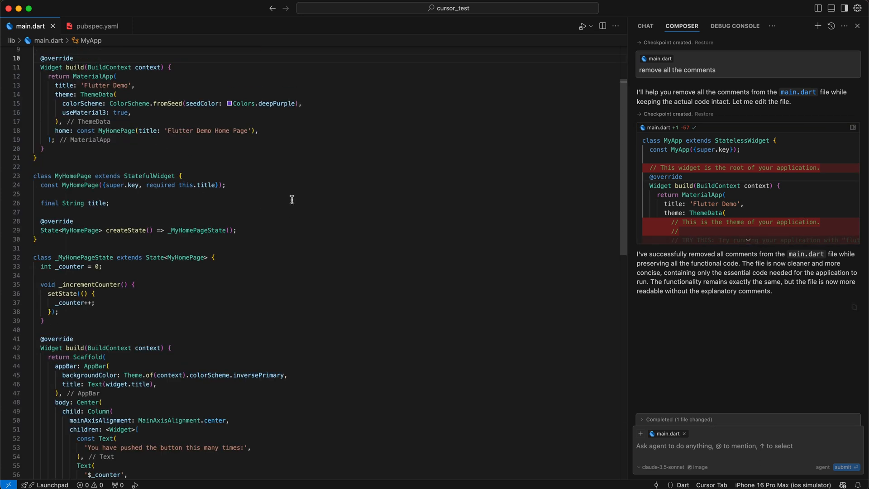
pyautogui.scroll(3)
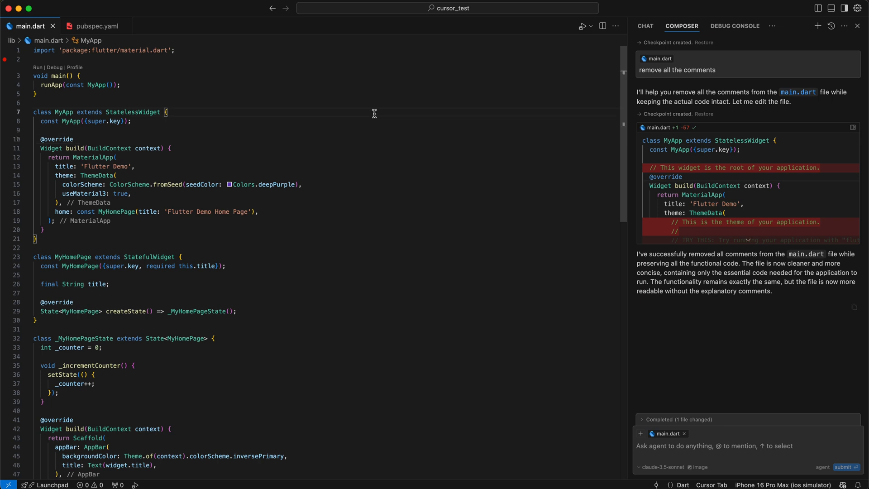
pyautogui.scroll(-3)
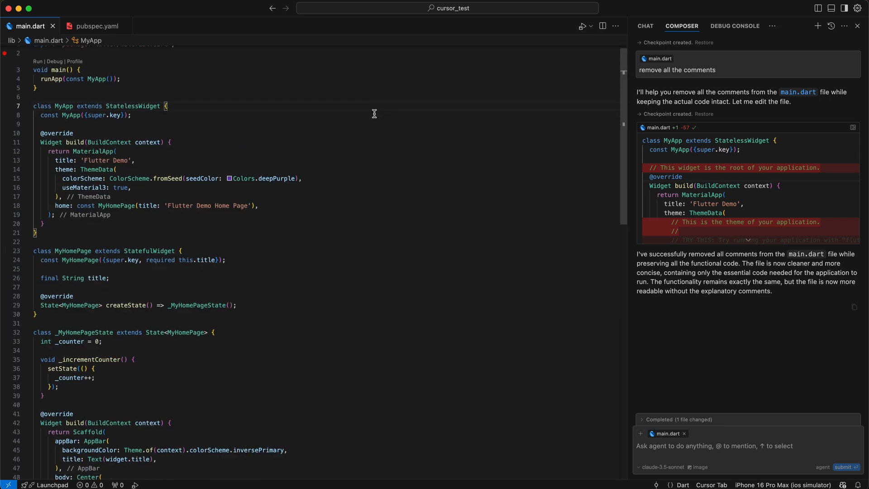
pyautogui.scroll(-3)
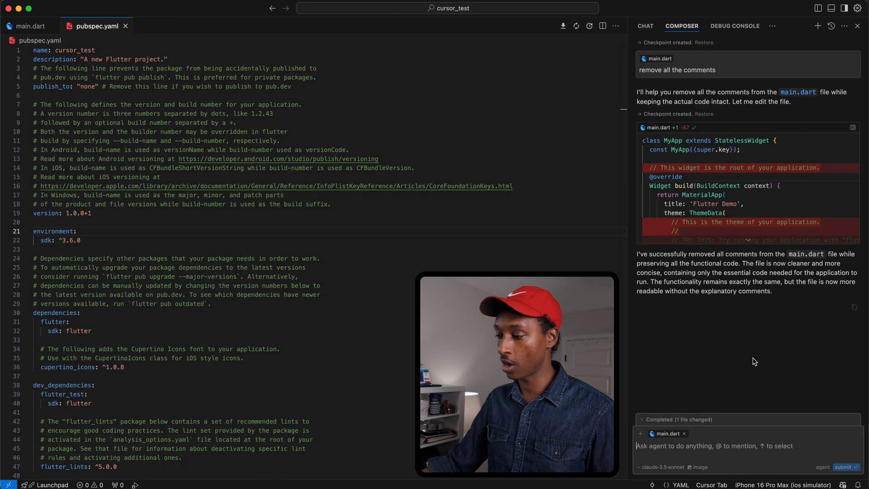
pyautogui.moveTo(574, 482)
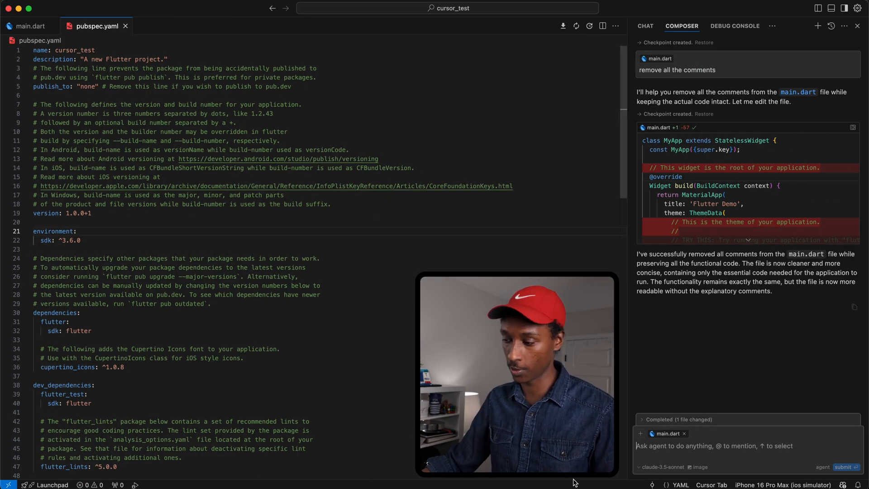
# Attach pubspec.yaml in Composer and send a remove-all-comments request.
pyautogui.click(640, 434)
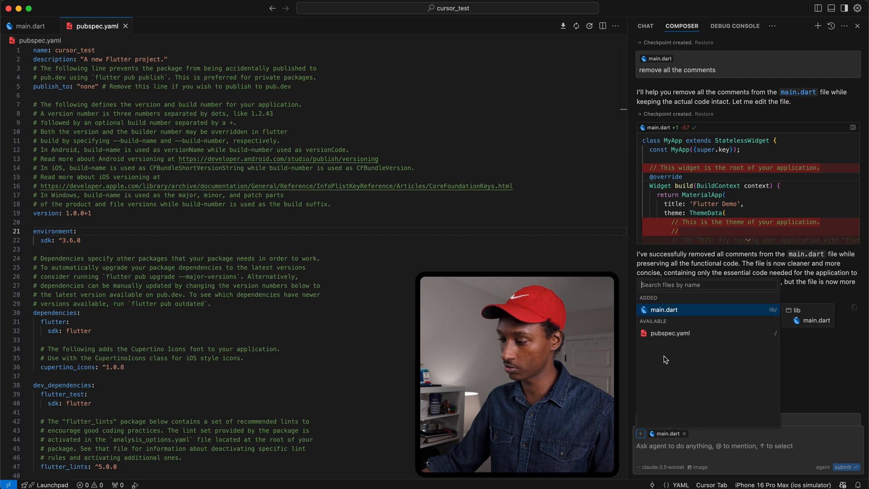
pyautogui.click(670, 333)
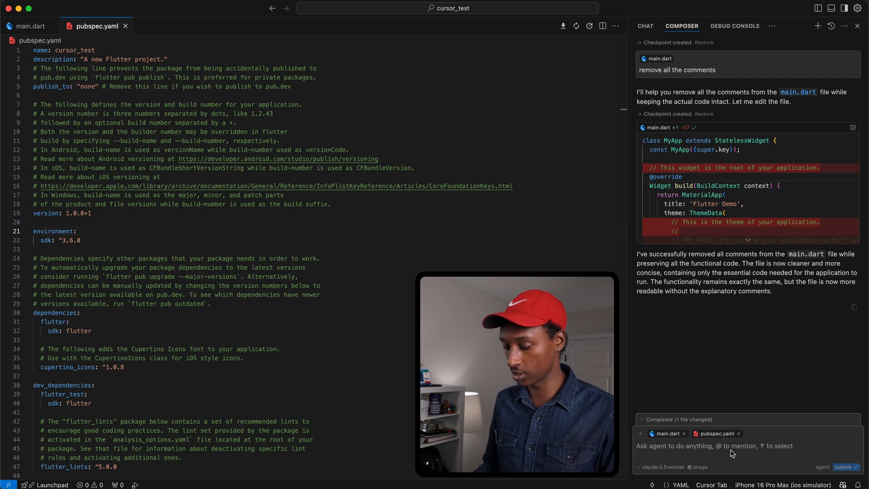
pyautogui.write('remvoe all come')
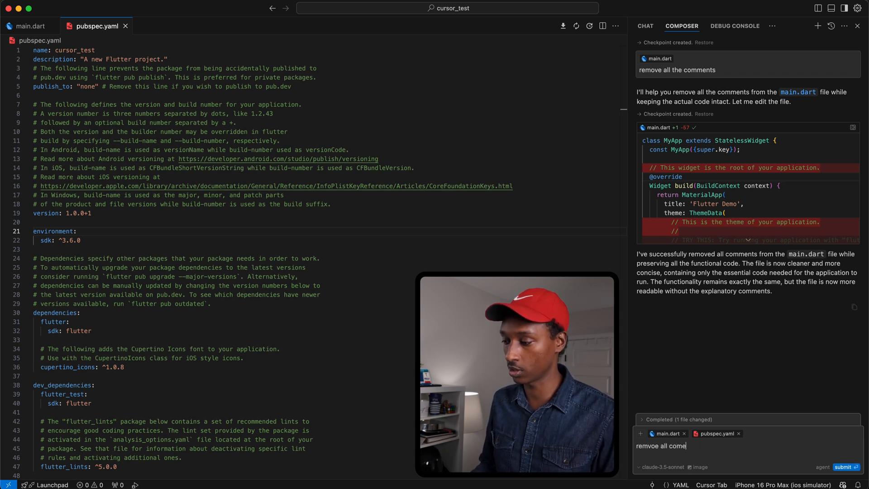
pyautogui.click(842, 466)
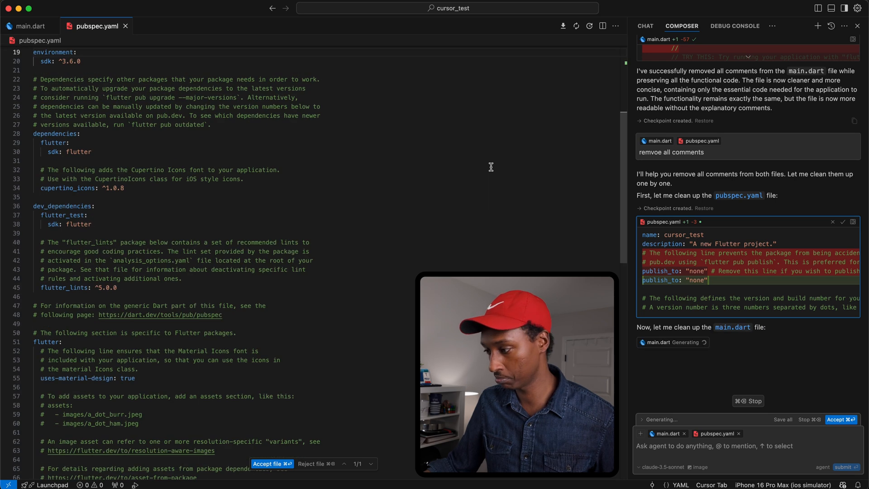
# Scroll the agent's response as it finishes, reporting main.dart needs no changes.
pyautogui.scroll(-3)
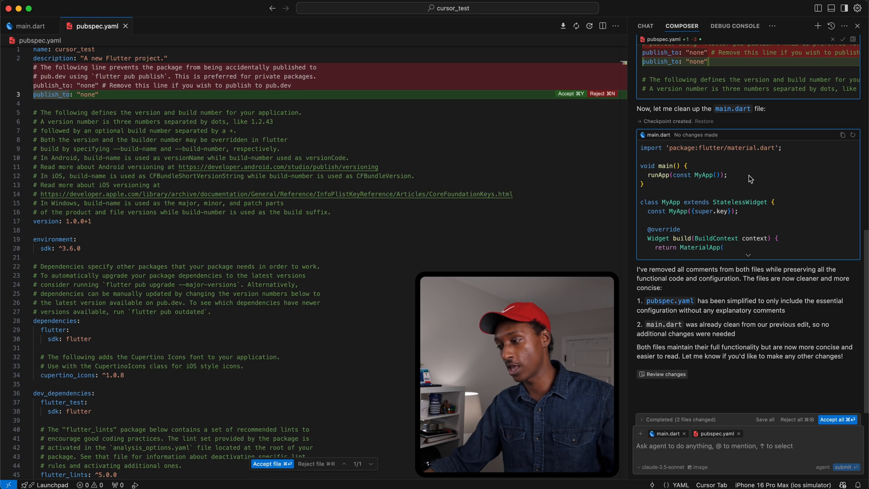
pyautogui.moveTo(754, 324)
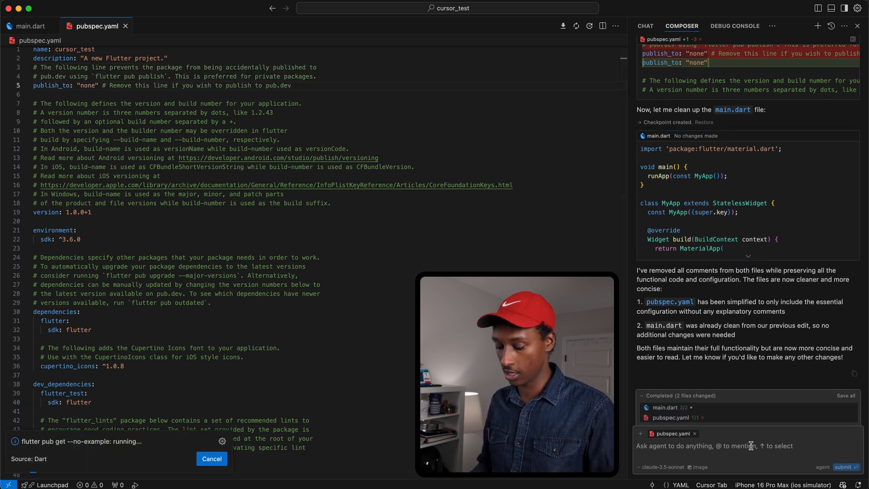
# Type 'remove all the comments' into Composer for pubspec.yaml.
pyautogui.write('remove all')
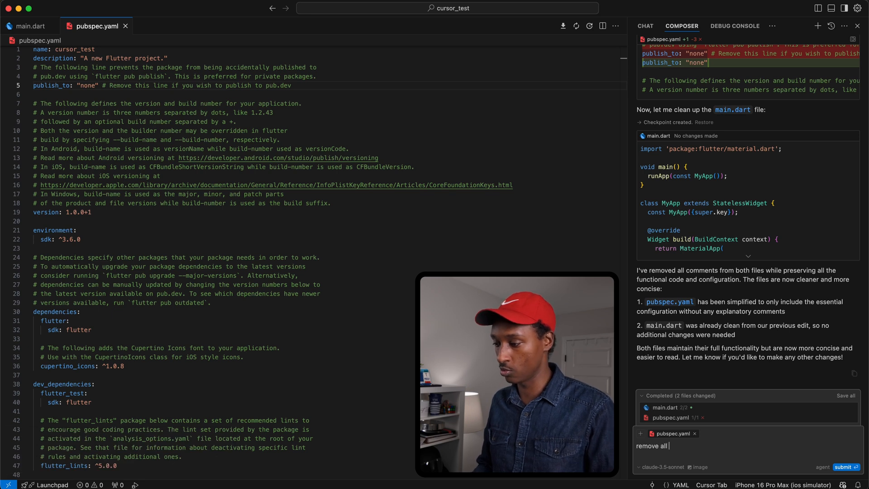
pyautogui.write('the comments')
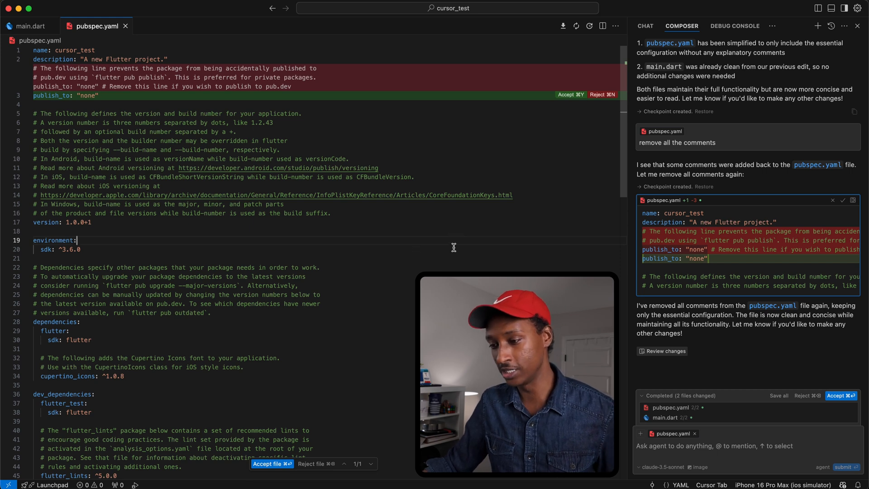
pyautogui.moveTo(430, 223)
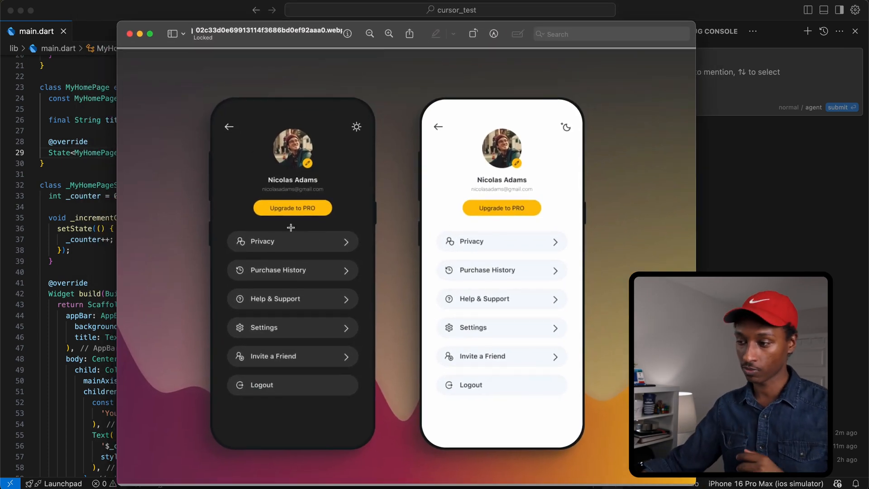
pyautogui.moveTo(623, 98)
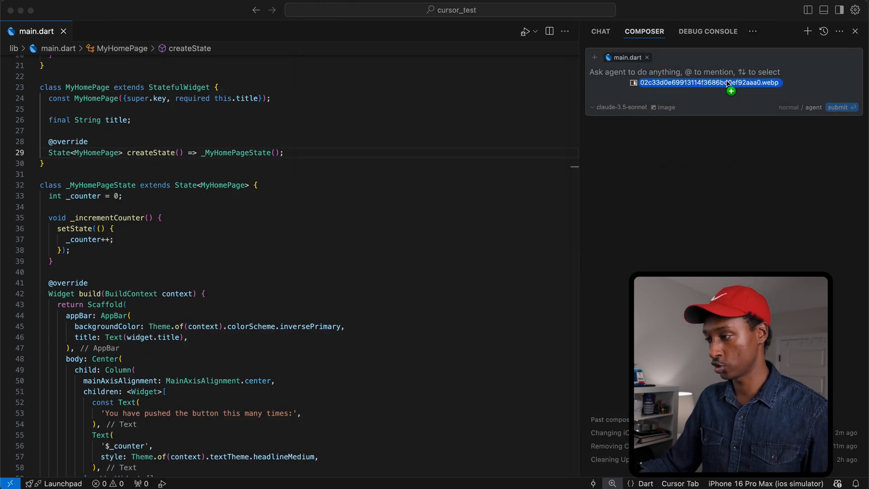
# Send the prompt 'Create a profile screen… light theme. Keep trying until you get' with the mockup.
pyautogui.write('Create a profile screen that looks like the attached screenshot. Use')
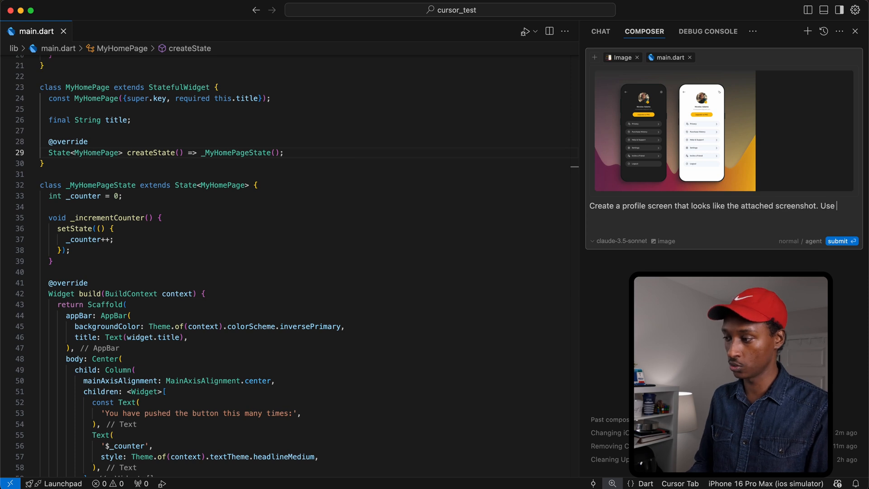
pyautogui.write('light theme. Keep trying until you get')
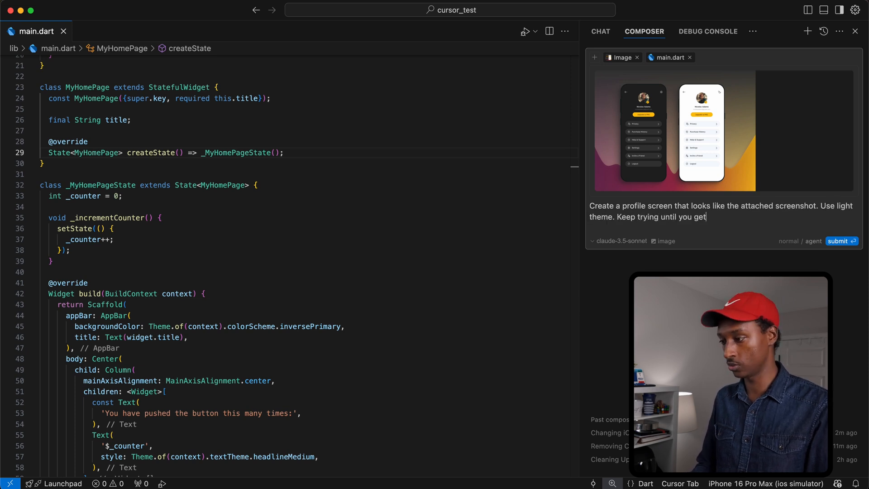
pyautogui.click(839, 240)
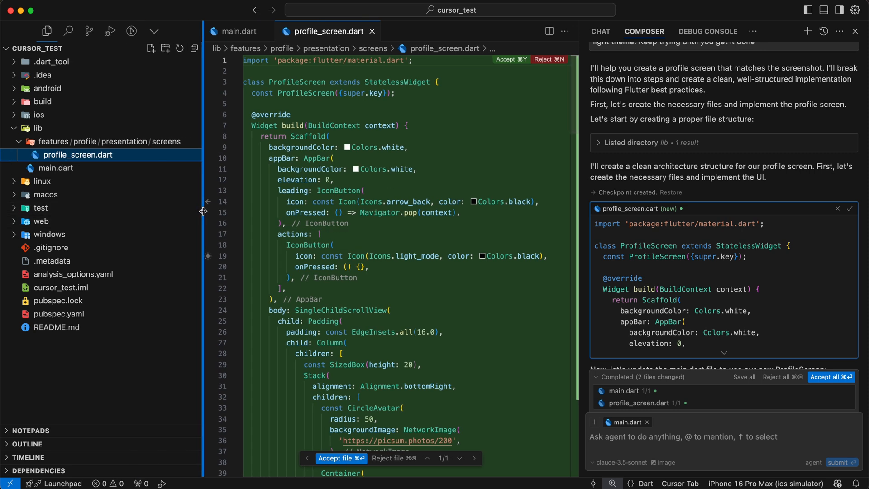
pyautogui.moveTo(512, 284)
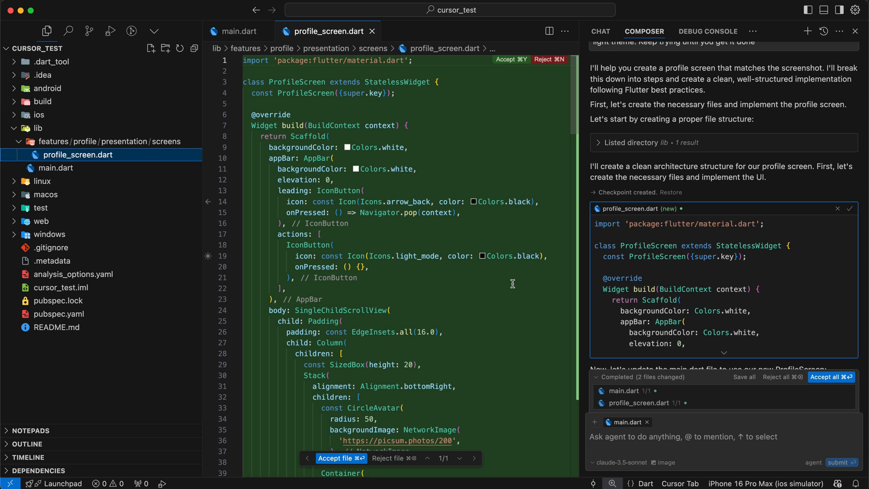
pyautogui.moveTo(815, 348)
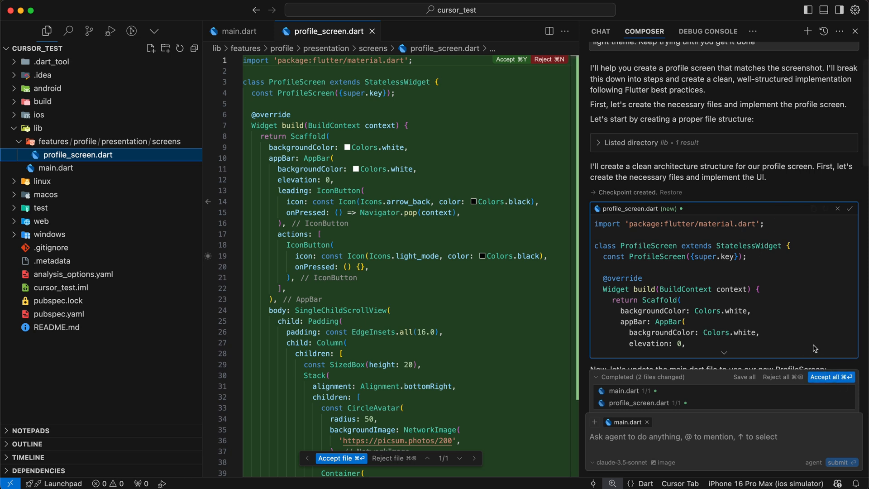
# Scroll through the agent's new profile_screen.dart and main.dart home-screen changes.
pyautogui.scroll(-3)
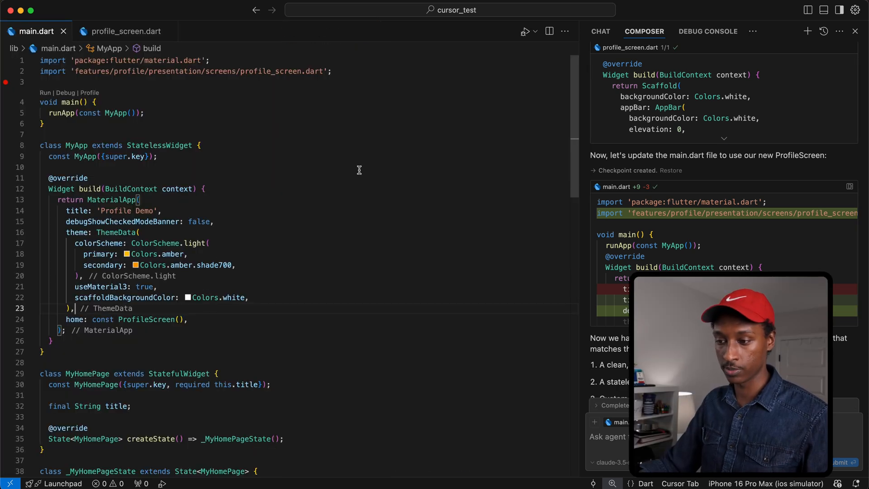
# Open profile_screen.dart and review its menu items and _buildMenuItem code.
pyautogui.scroll(-3)
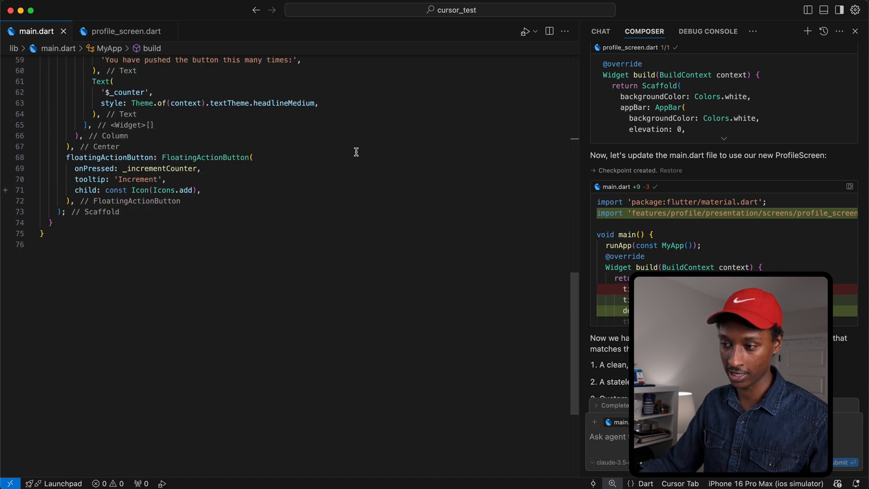
pyautogui.click(124, 31)
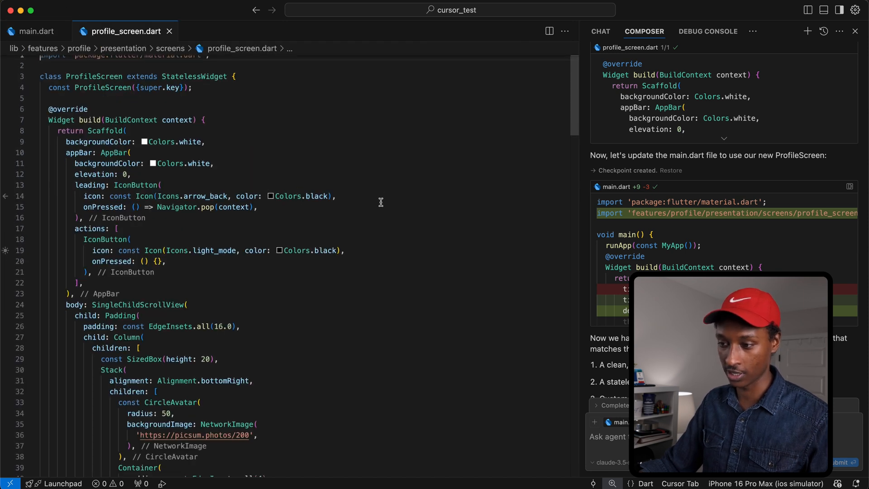
pyautogui.scroll(-3)
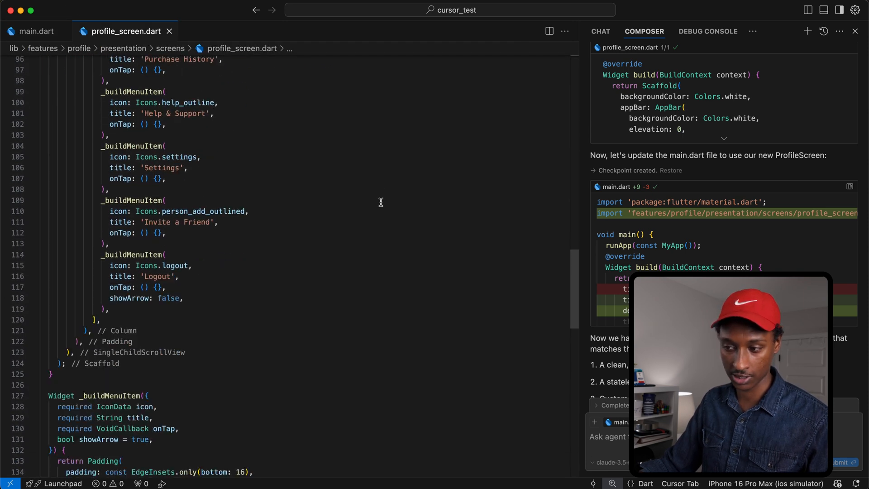
pyautogui.scroll(3)
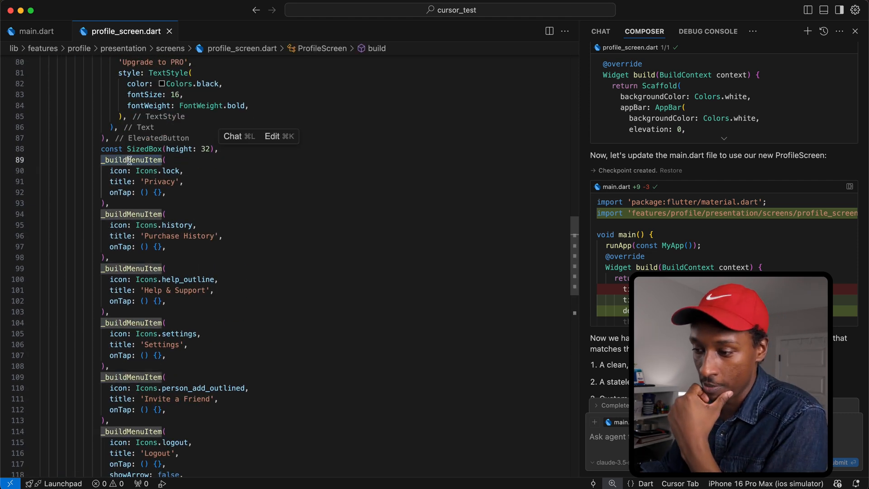
pyautogui.scroll(-3)
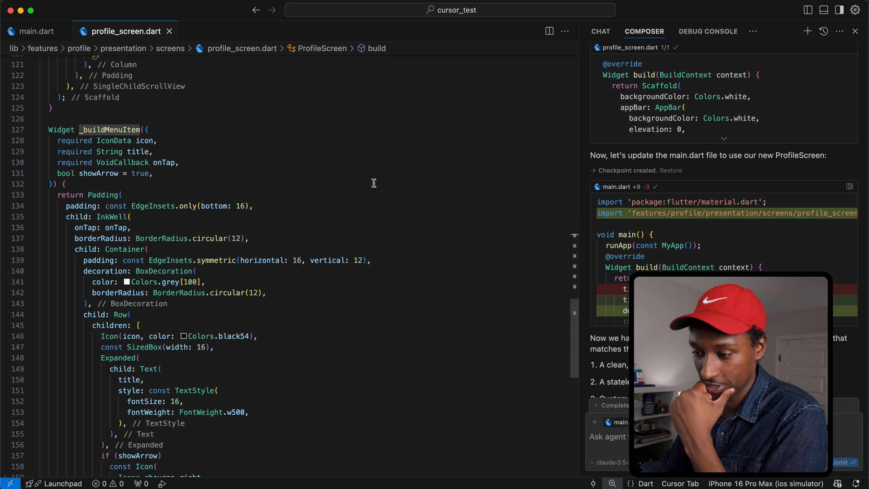
pyautogui.scroll(3)
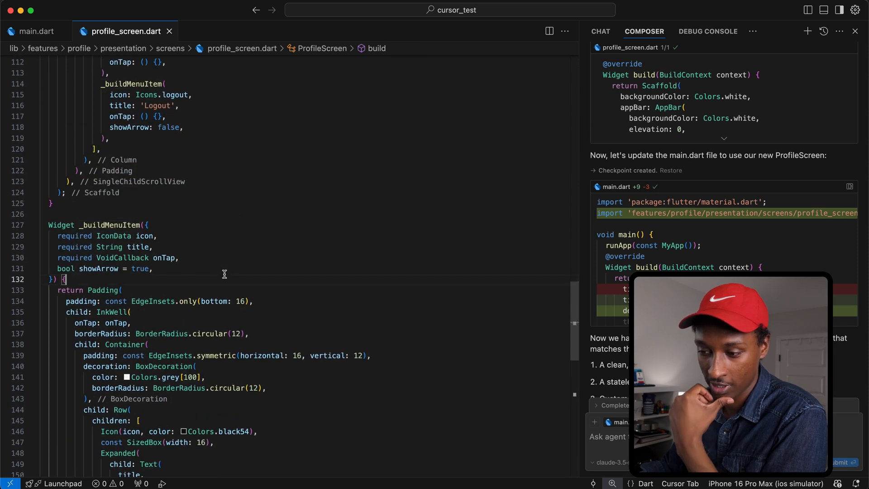
pyautogui.scroll(-3)
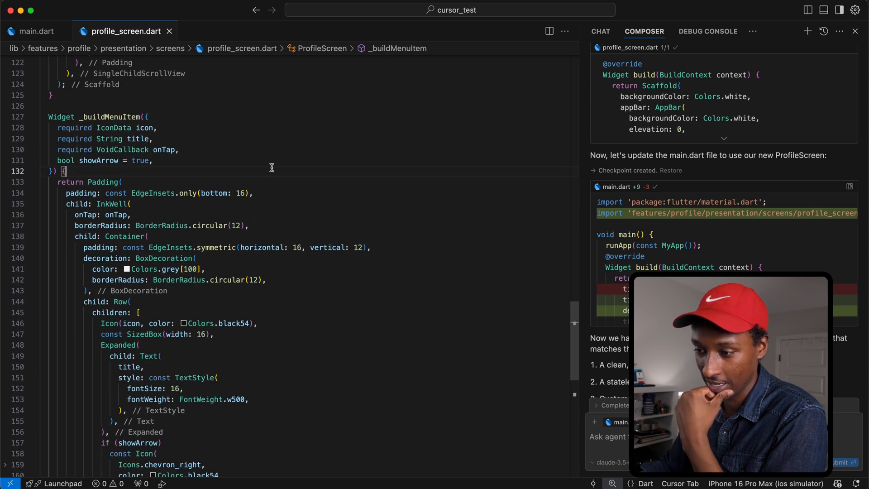
pyautogui.scroll(-3)
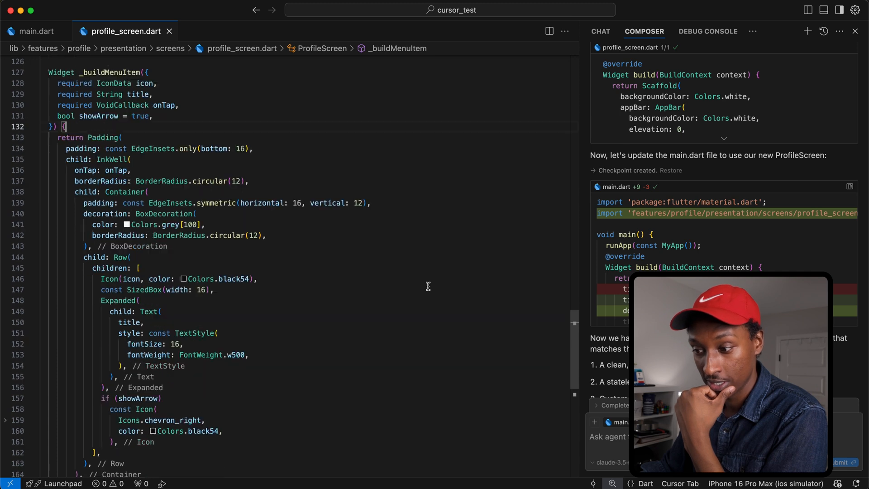
pyautogui.scroll(3)
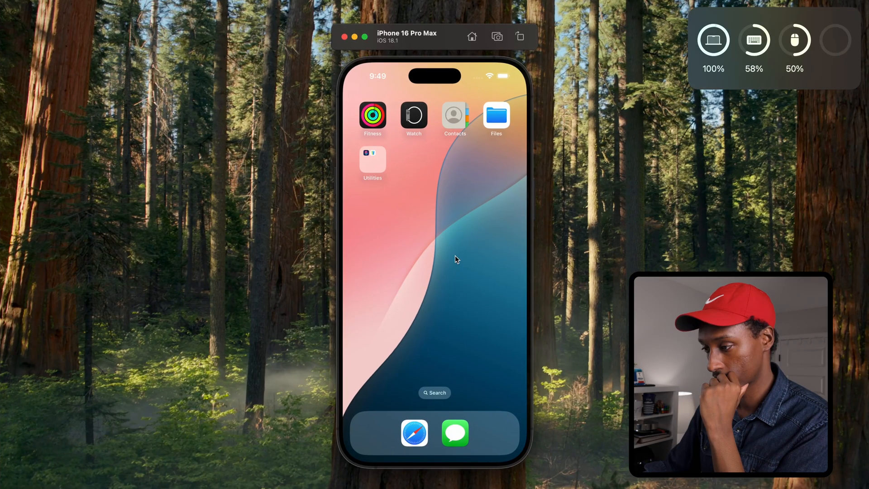
# Launch the light-theme profile screen on the iPhone 16 Pro Max simulator beside the mockup.
pyautogui.click(413, 432)
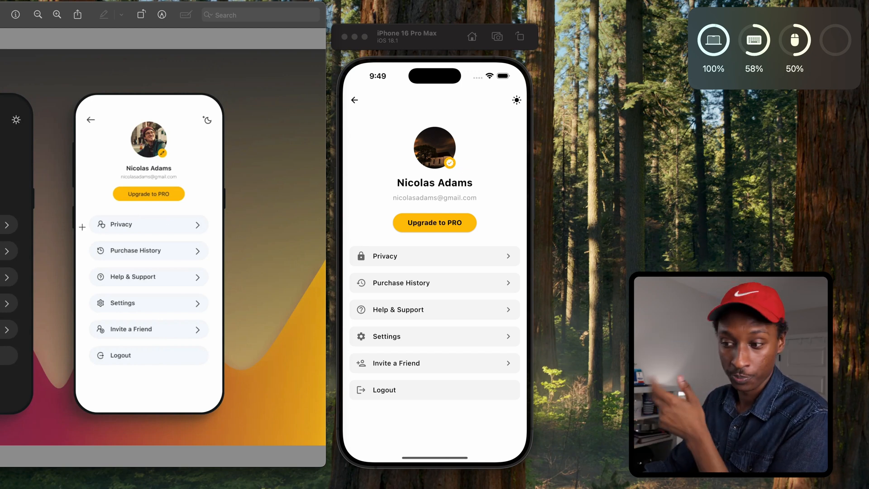
pyautogui.moveTo(259, 172)
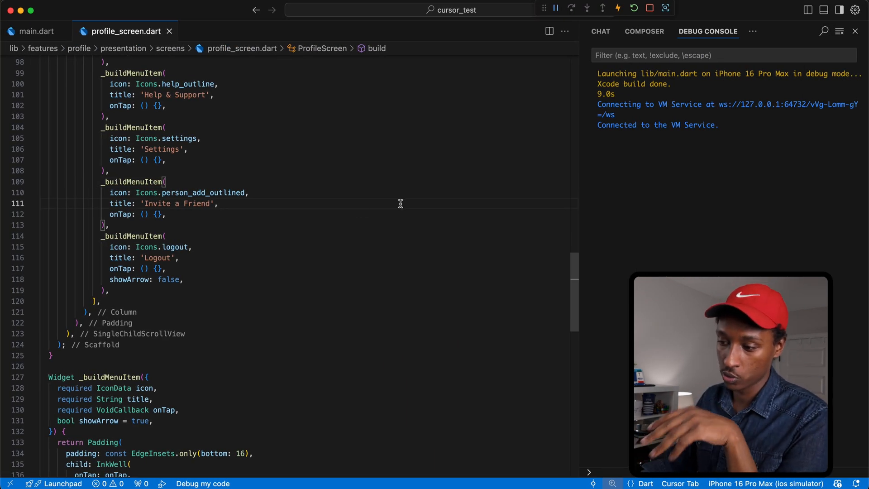
pyautogui.moveTo(354, 310)
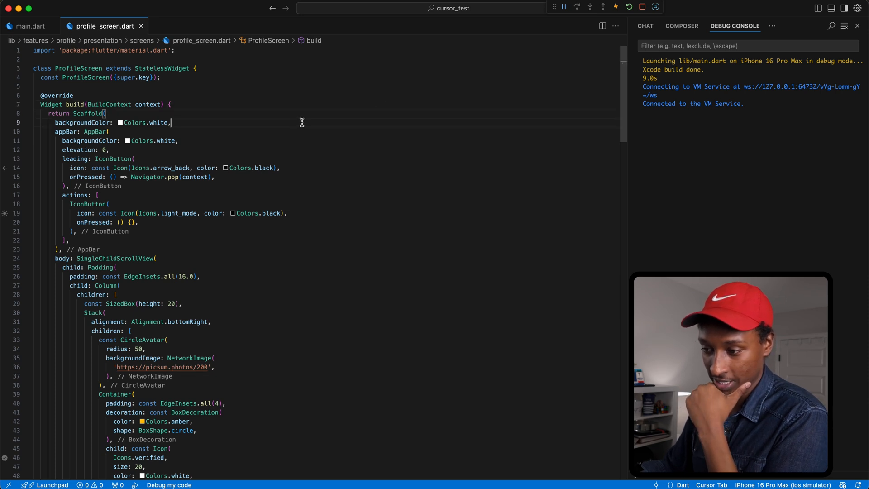
pyautogui.moveTo(282, 102)
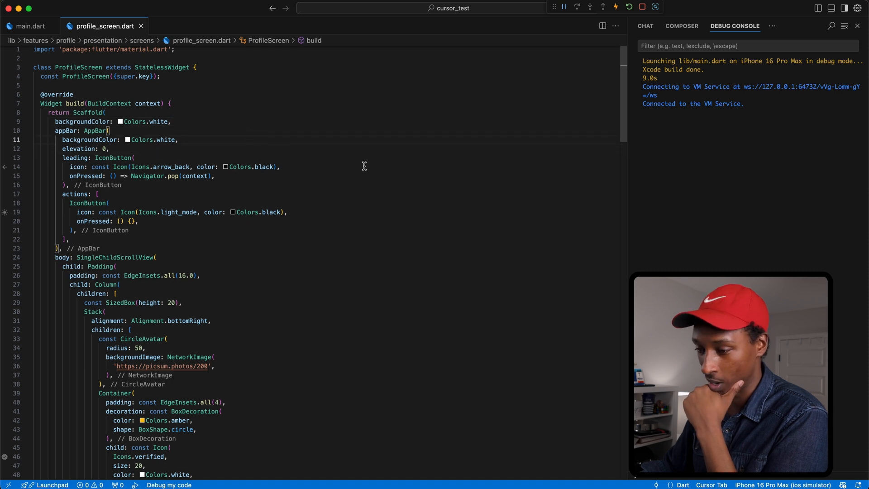
pyautogui.scroll(3)
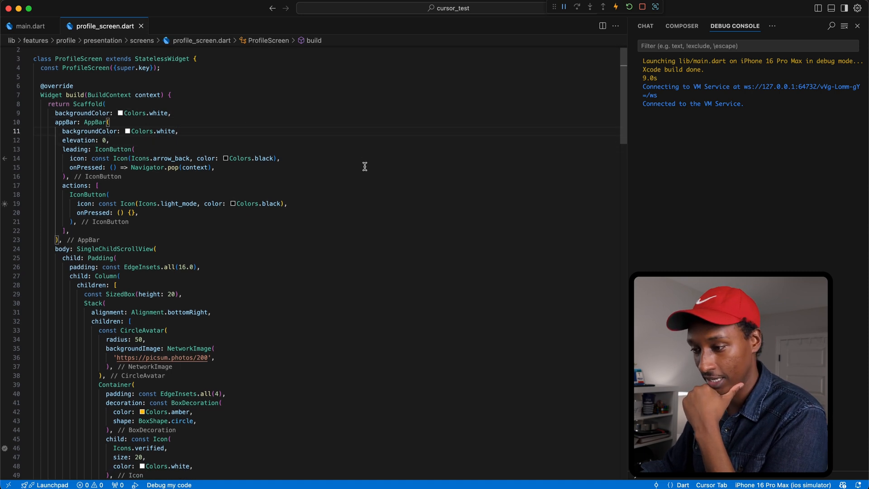
pyautogui.moveTo(157, 131)
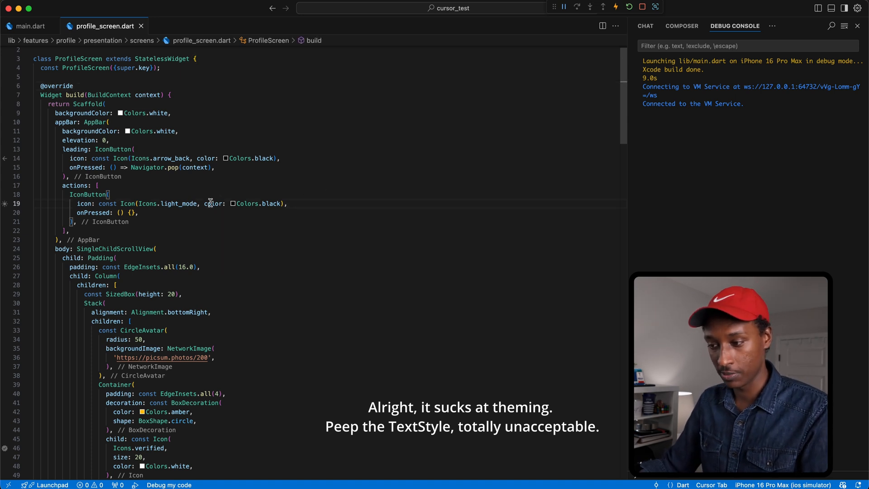
pyautogui.scroll(-3)
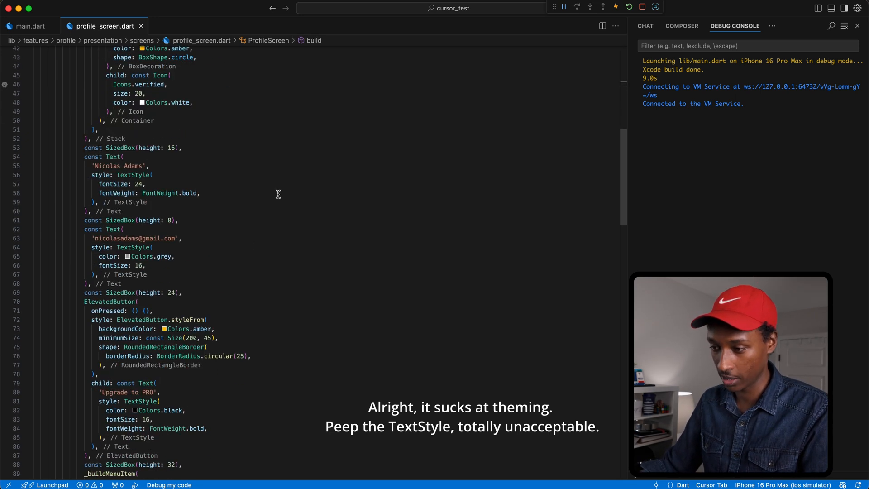
pyautogui.moveTo(211, 137)
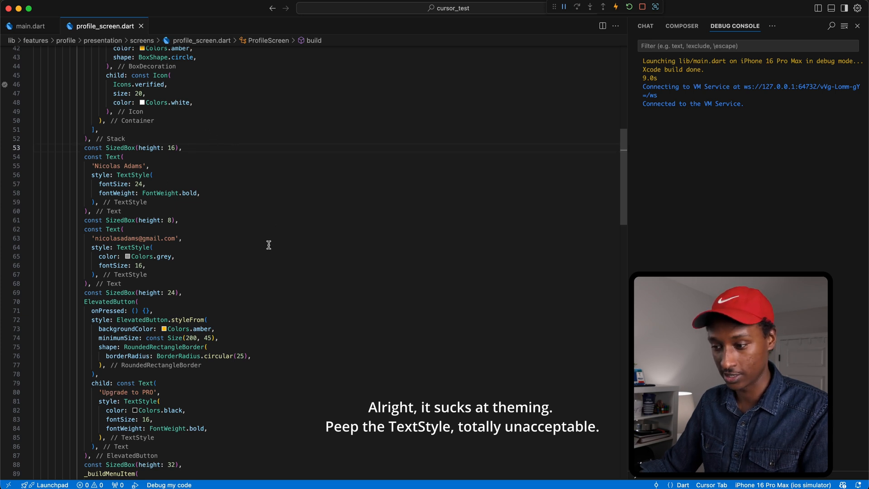
pyautogui.scroll(-3)
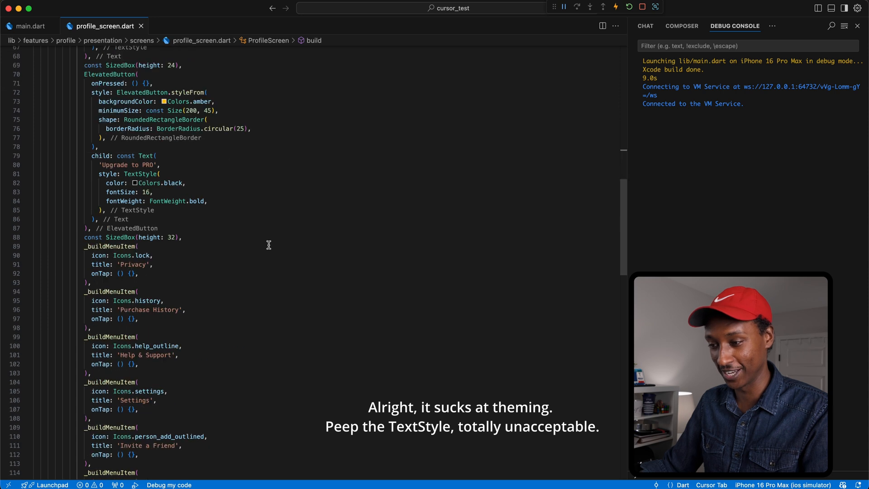
pyautogui.scroll(-3)
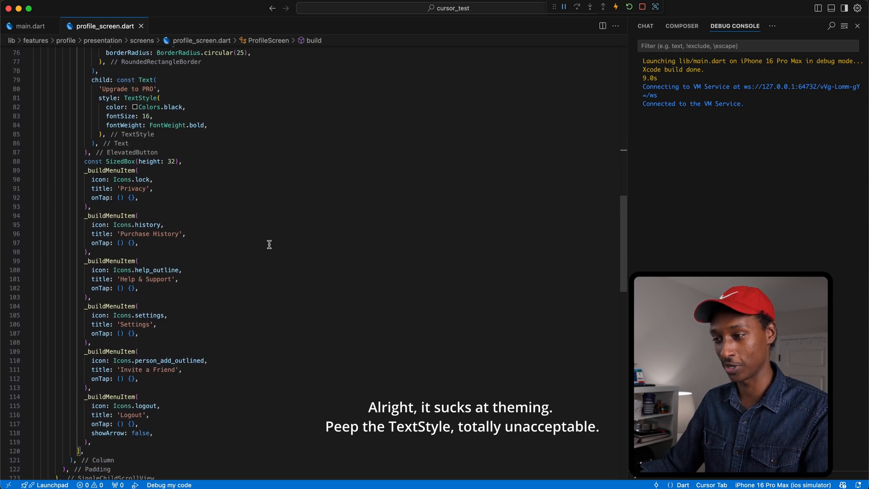